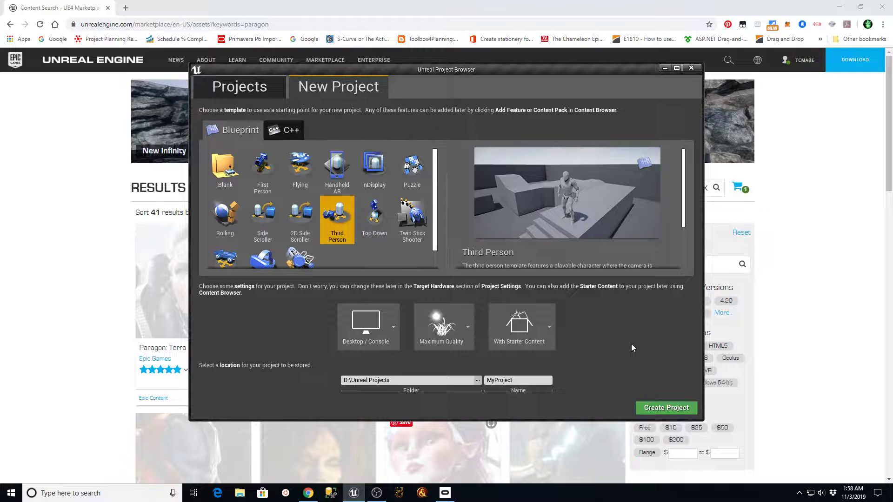
mouse_move(520, 326)
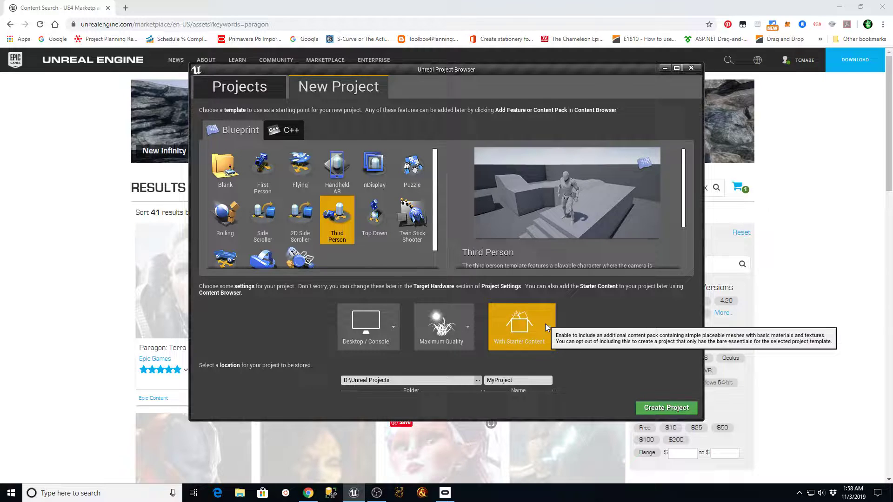
mouse_move(338, 86)
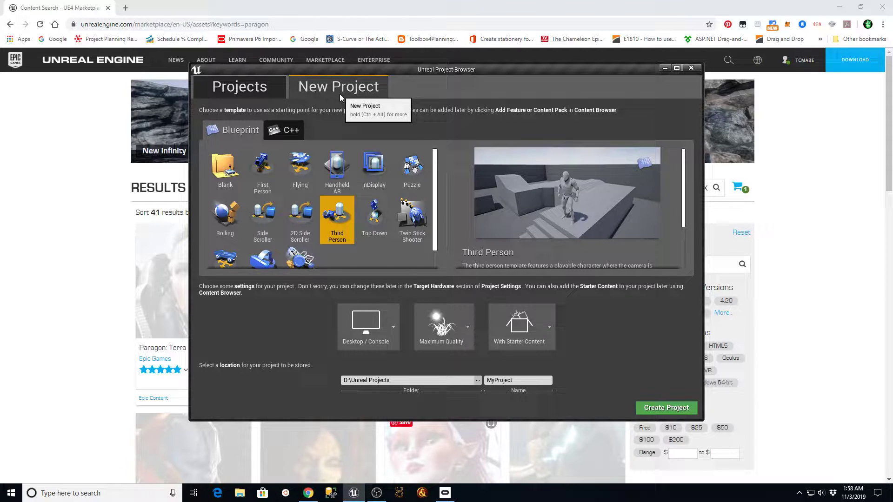
mouse_move(370, 256)
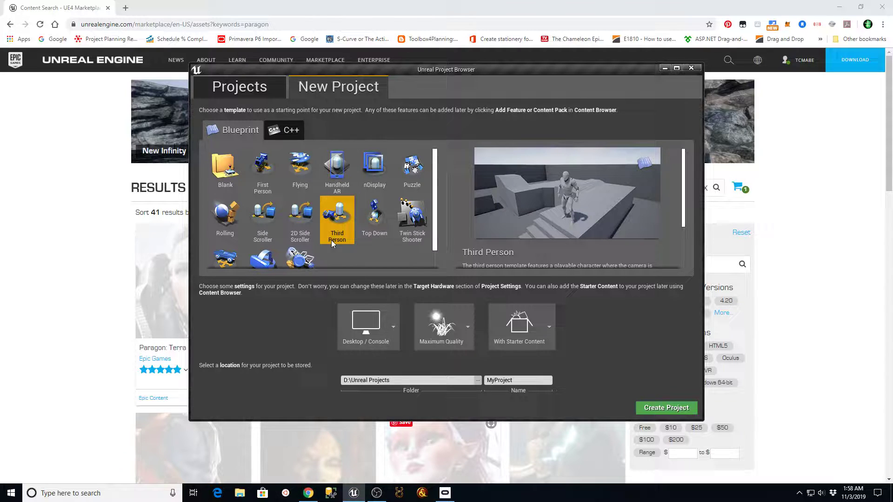
mouse_move(240, 129)
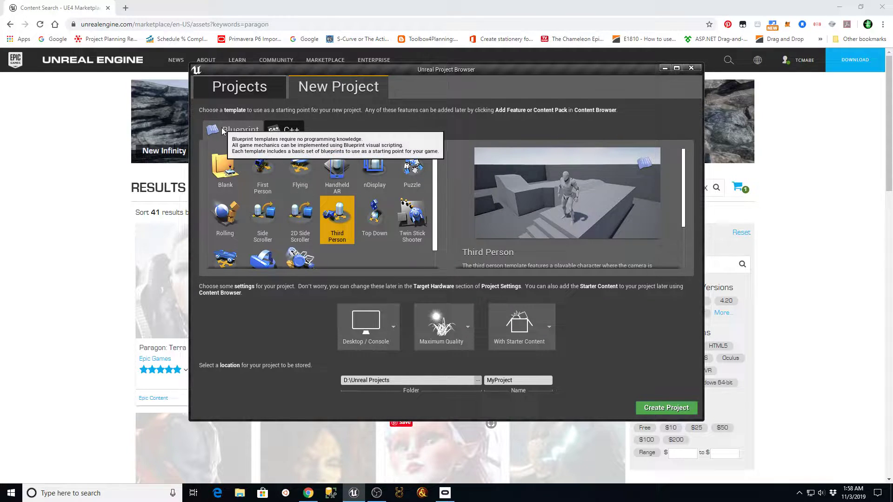
mouse_move(433, 374)
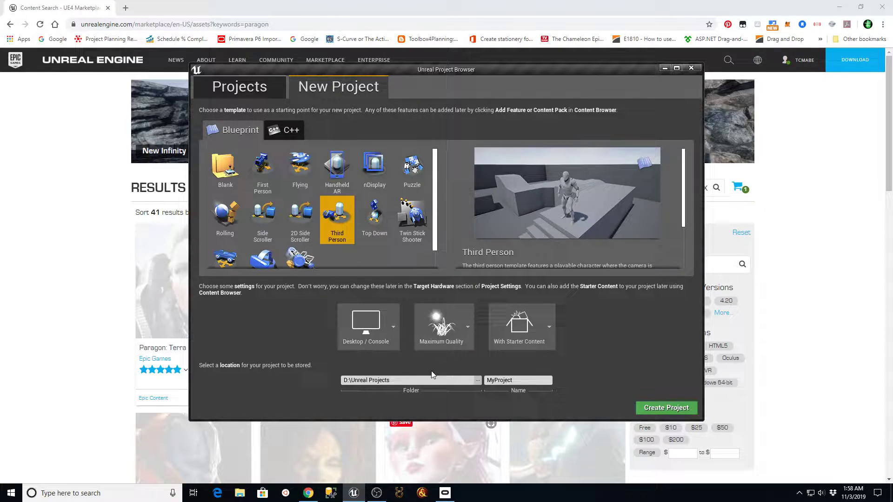
mouse_move(527, 379)
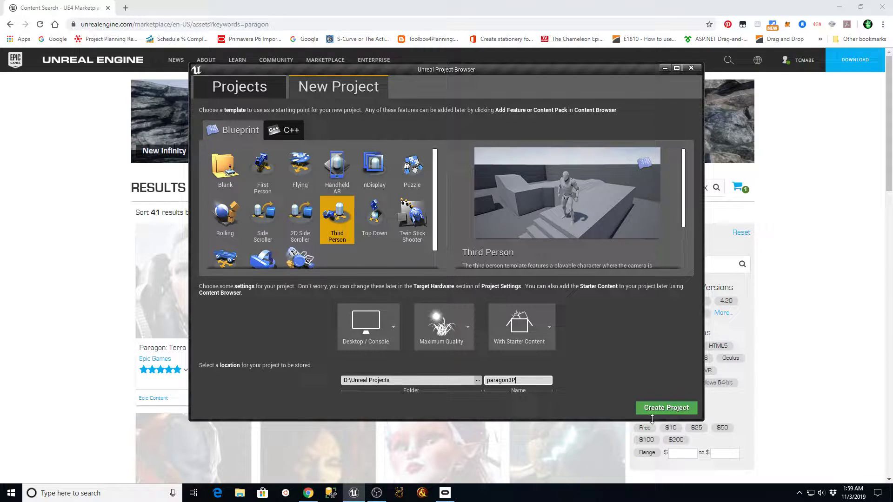
Create the Blueprint Third Person project named paragon3P.
left_click(665, 408)
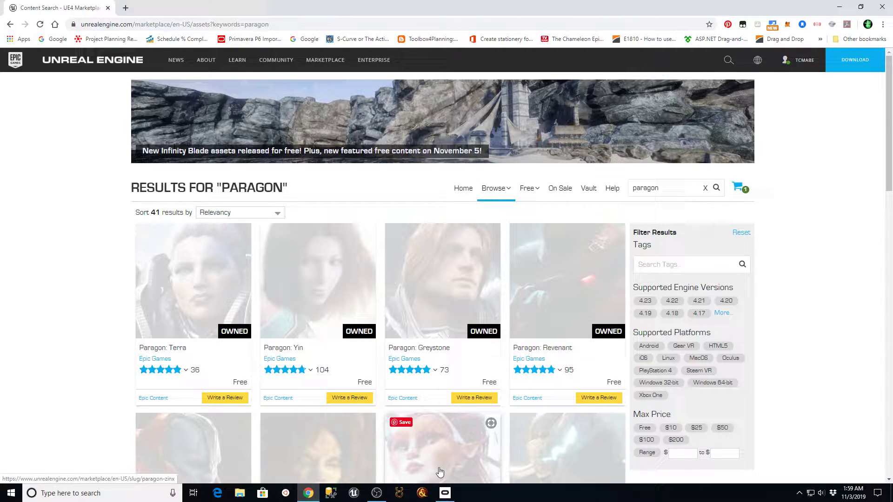
Search the Epic Games Launcher Library vault for 'paragon' to list the Paragon assets.
left_click(353, 493)
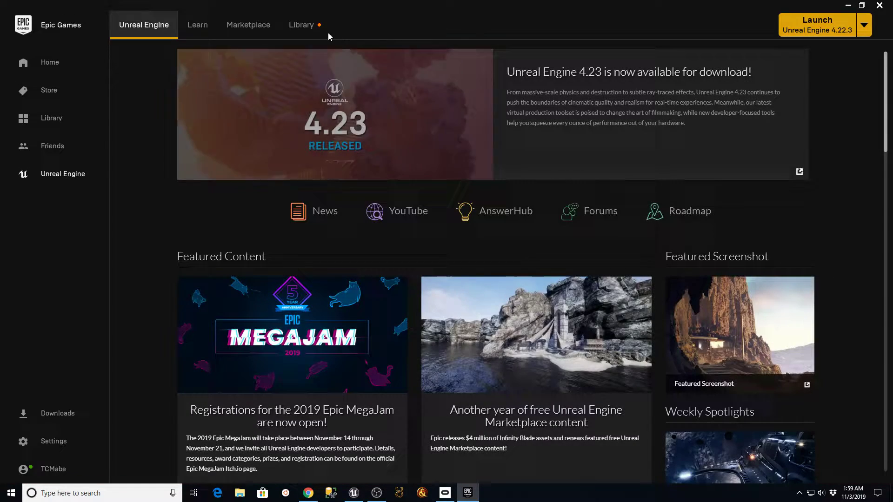
left_click(301, 25)
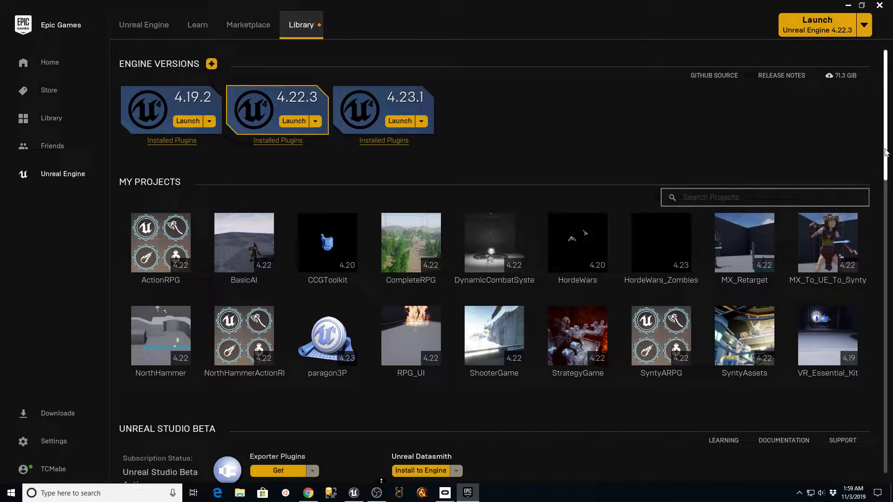
scroll("down", 3)
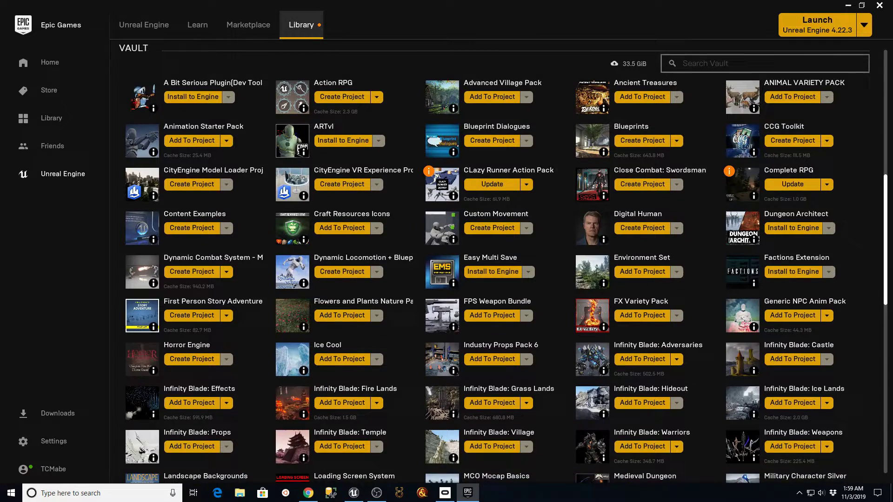
scroll("up", 3)
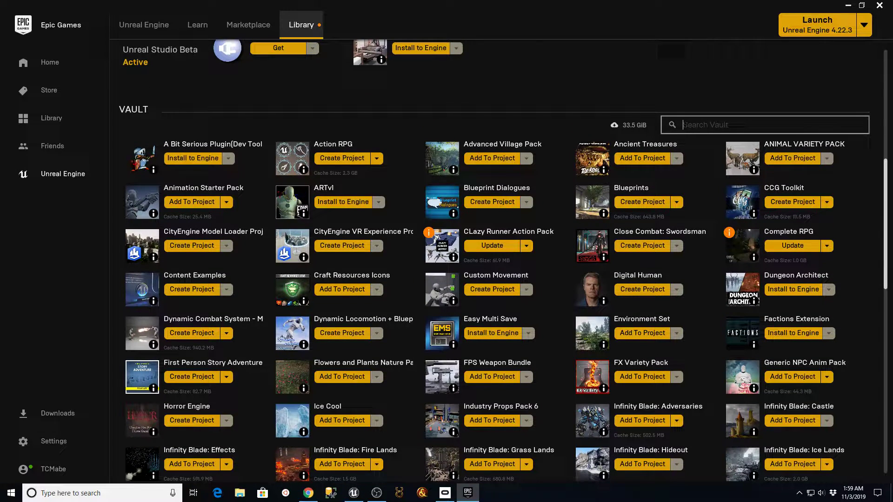
type("paragon")
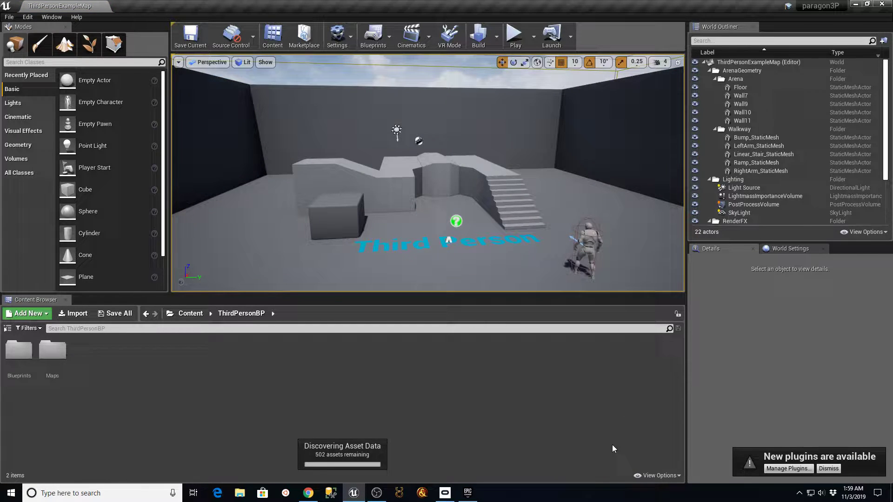
left_click(466, 493)
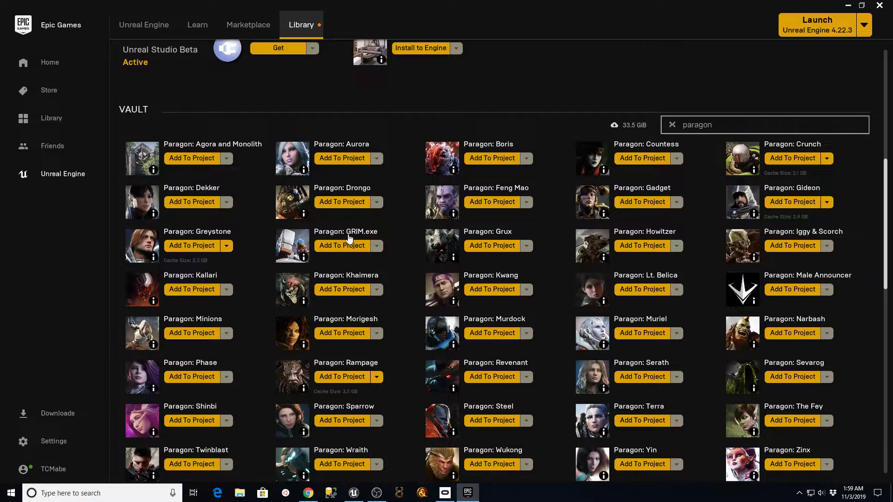
Add Paragon: Greystone from the vault to the paragon3P project.
left_click(341, 246)
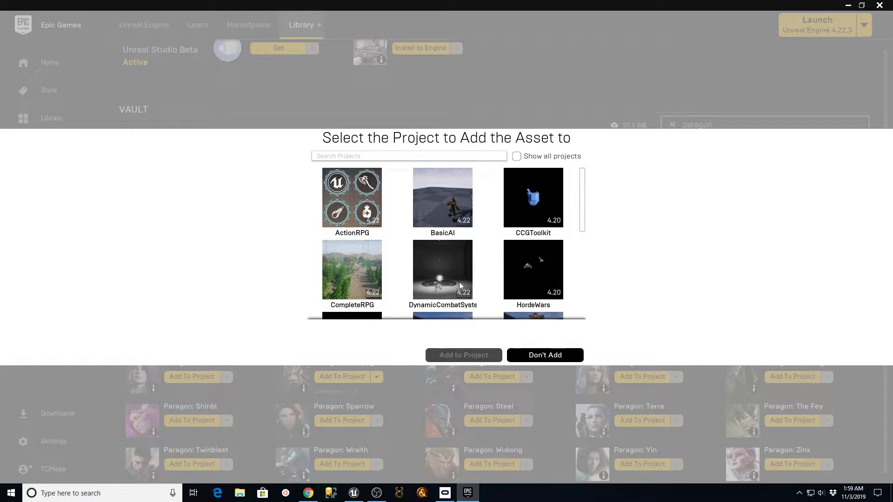
scroll("down", 3)
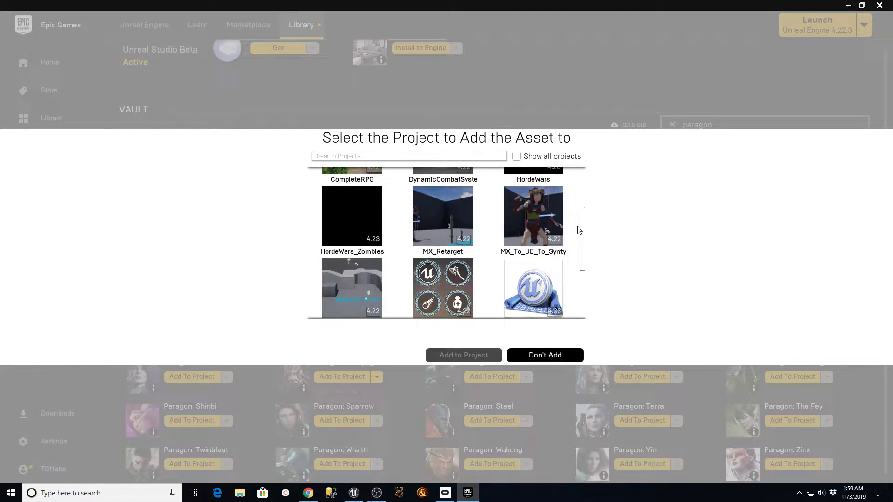
scroll("down", 3)
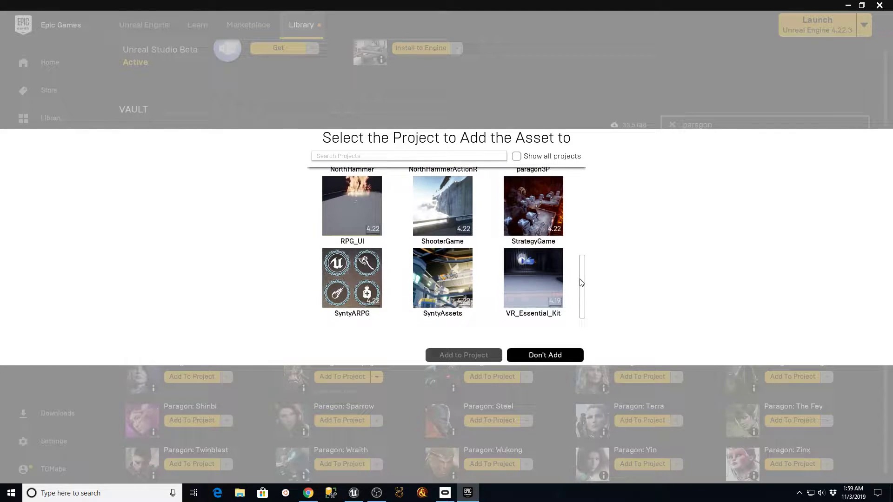
scroll("up", 3)
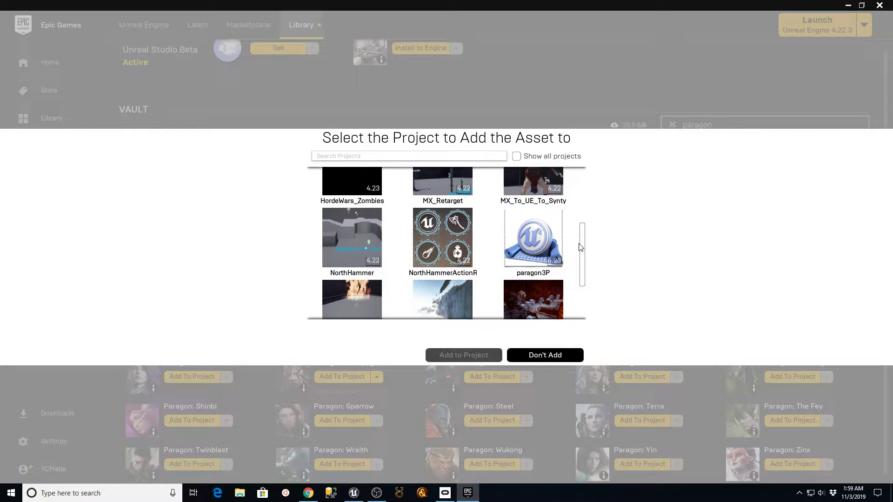
left_click(532, 239)
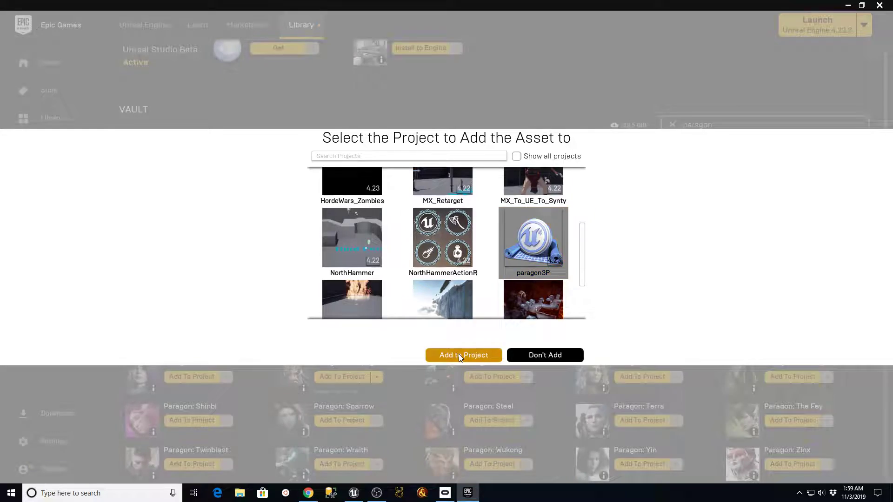
left_click(463, 355)
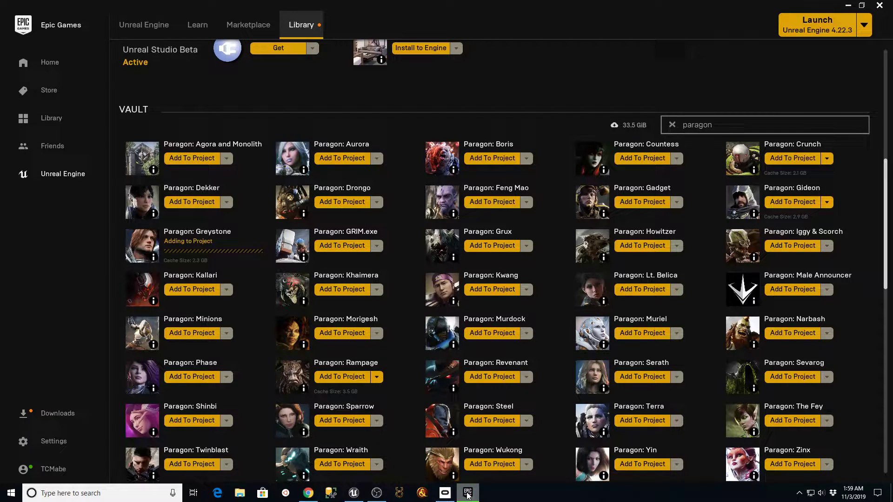
mouse_move(468, 493)
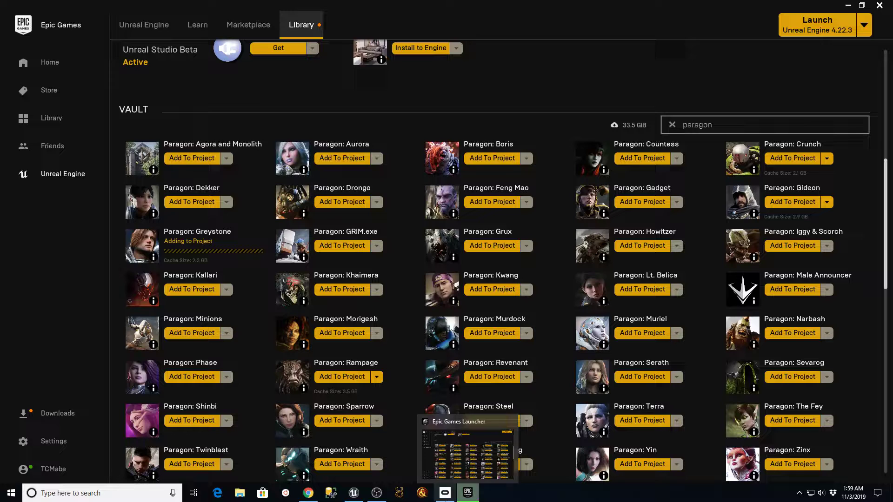
mouse_move(337, 492)
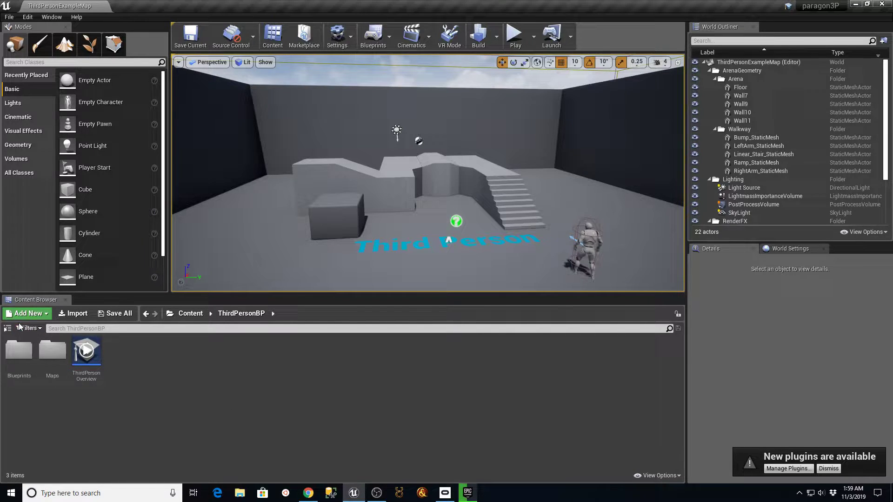
Show the Content Browser folder tree and find the ParagonGreystone folder under Content.
left_click(7, 328)
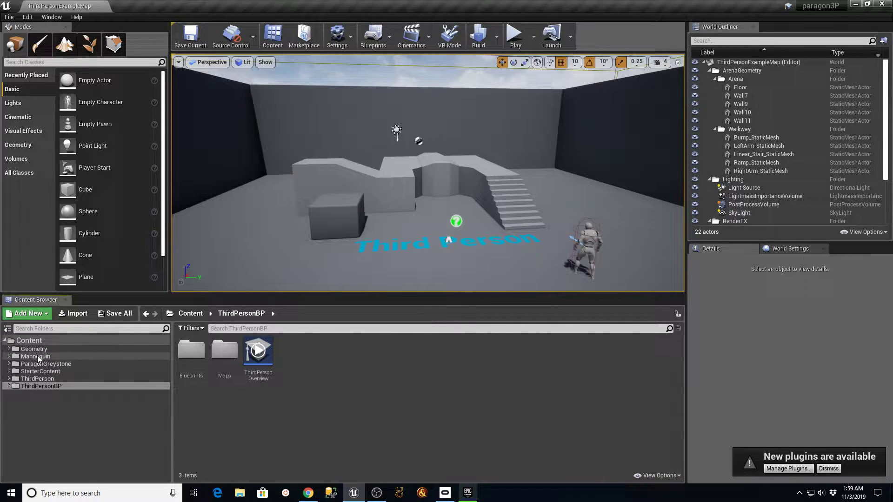
mouse_move(37, 385)
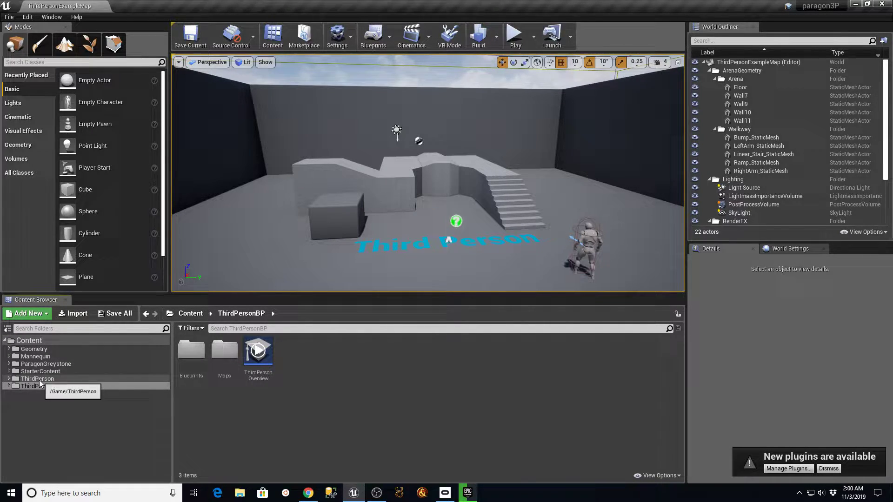
left_click(41, 386)
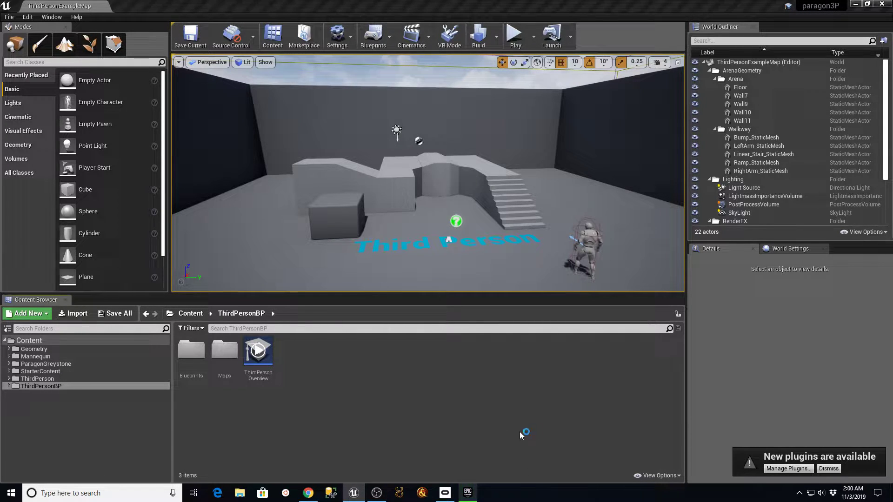
Filter the Marketplace from Paragon results to the 67 Epic Games Content products.
left_click(306, 493)
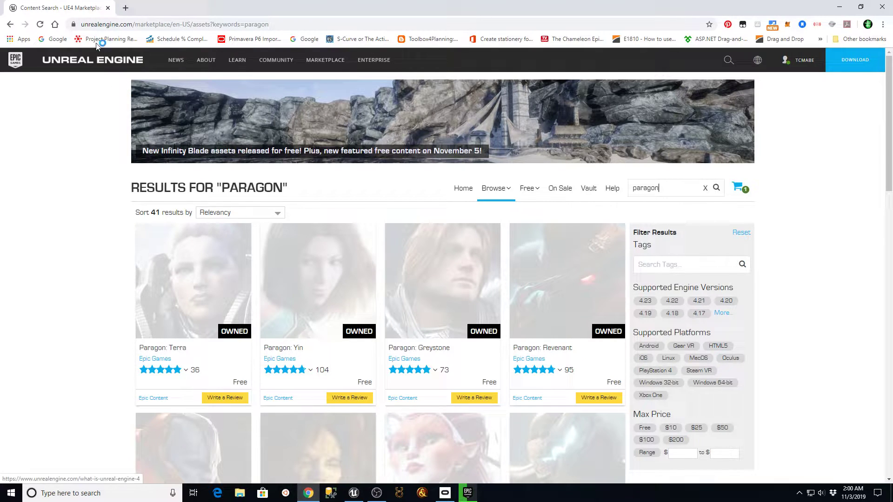
mouse_move(196, 50)
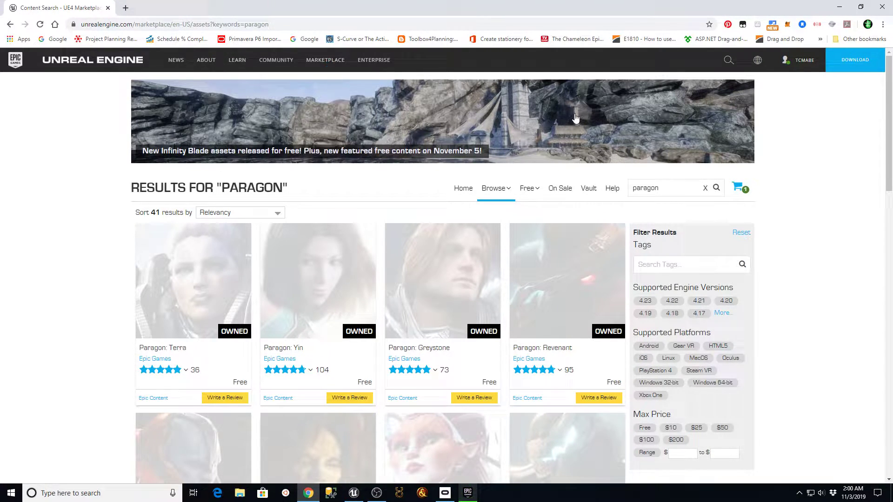
mouse_move(507, 283)
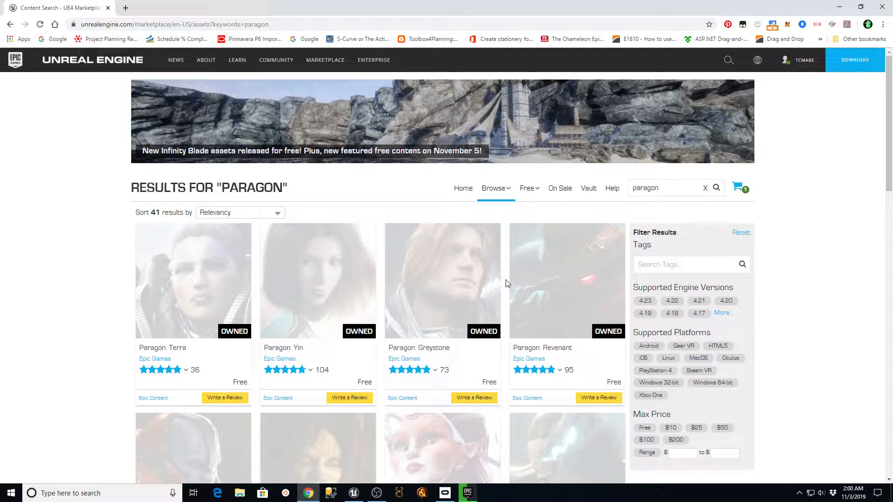
scroll("down", 3)
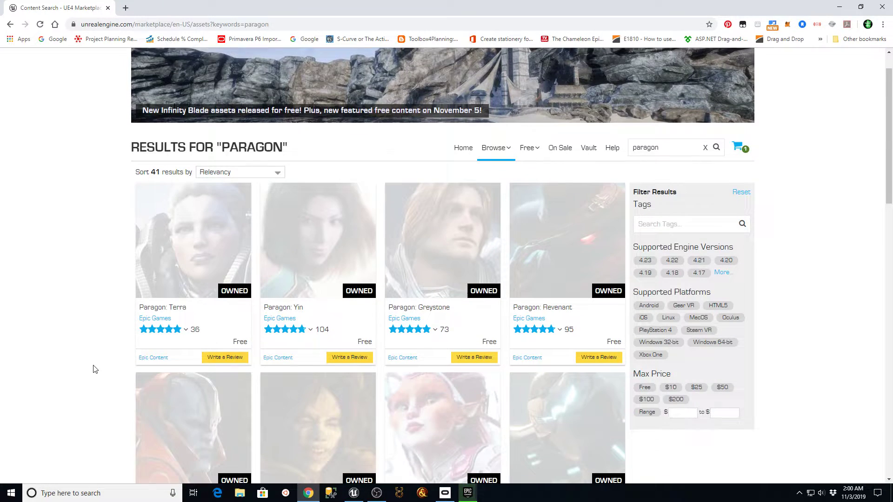
scroll("down", 3)
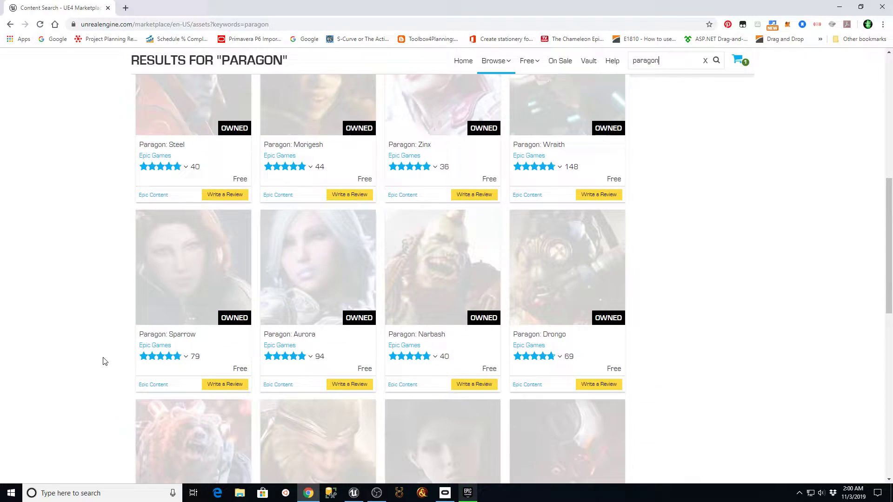
scroll("up", 3)
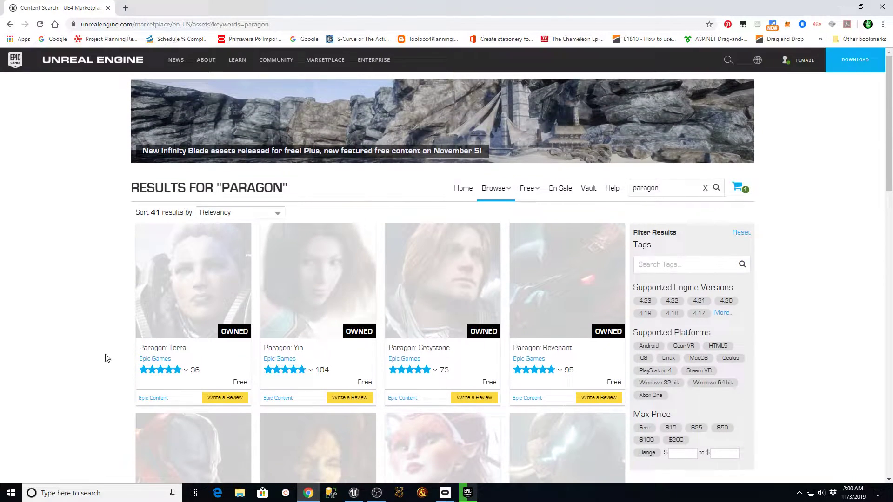
left_click(527, 187)
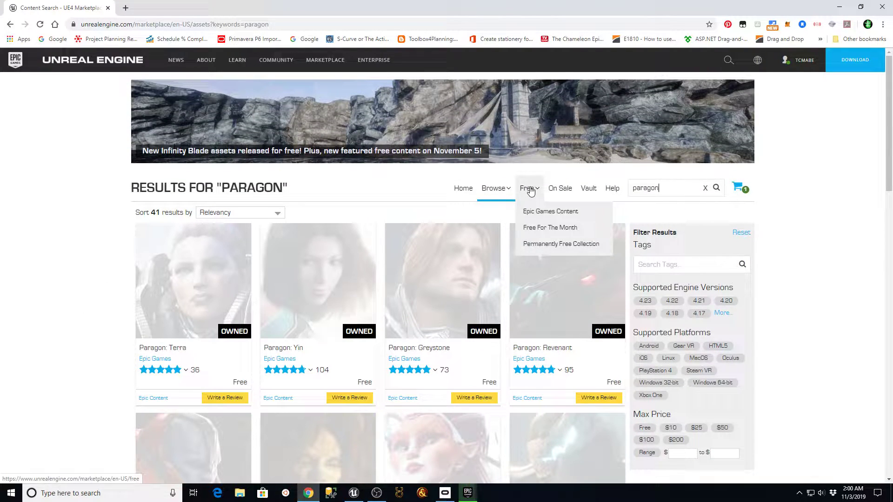
left_click(550, 211)
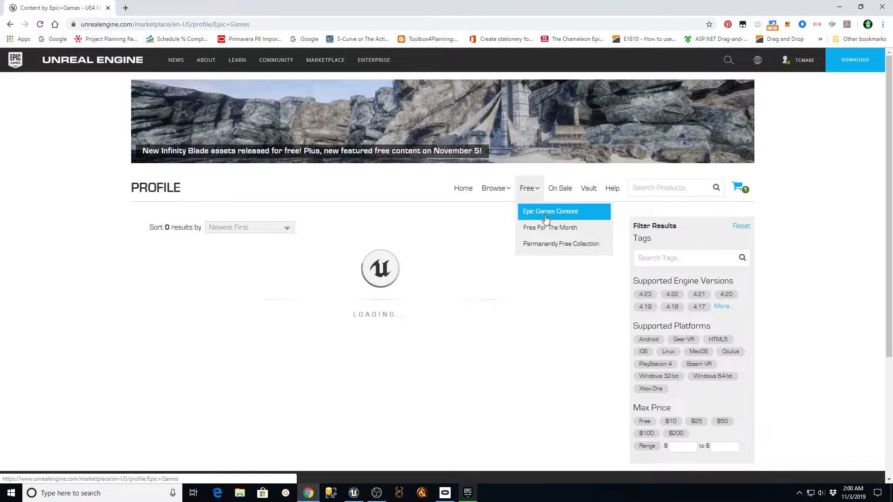
left_click(550, 211)
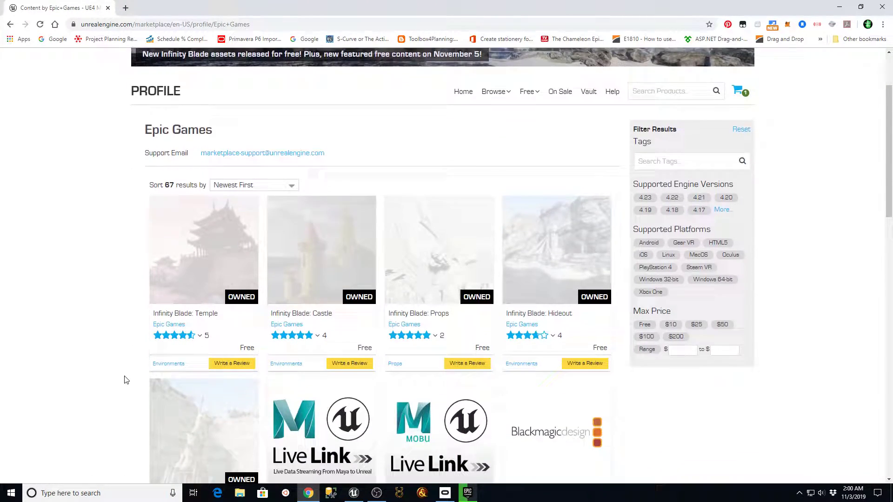
scroll("down", 3)
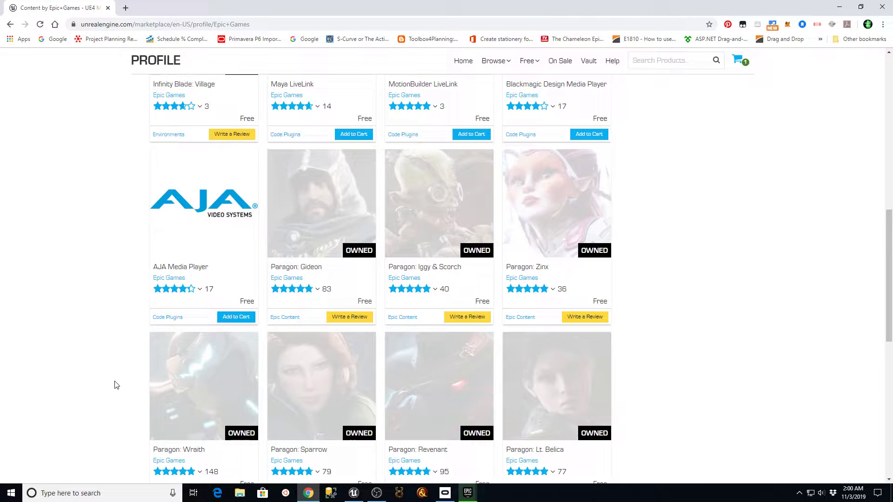
scroll("down", 3)
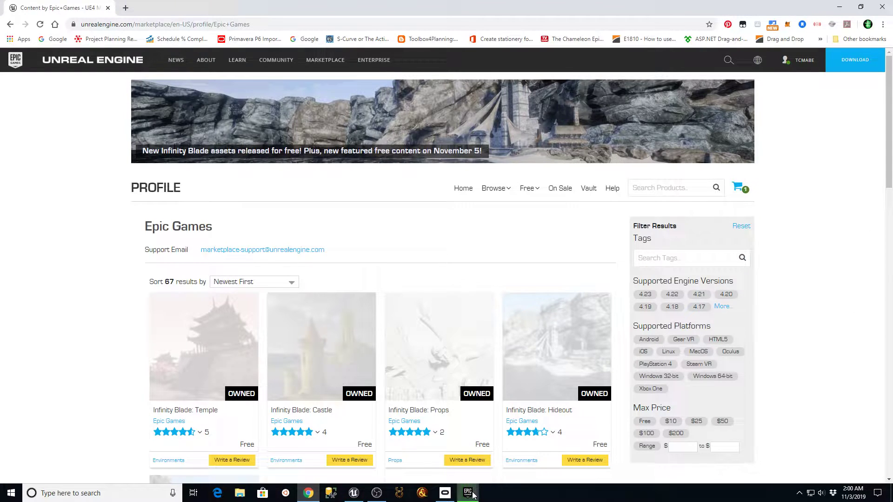
Confirm Greystone's verification finished in the Launcher, then return to the paragon3P editor.
left_click(468, 493)
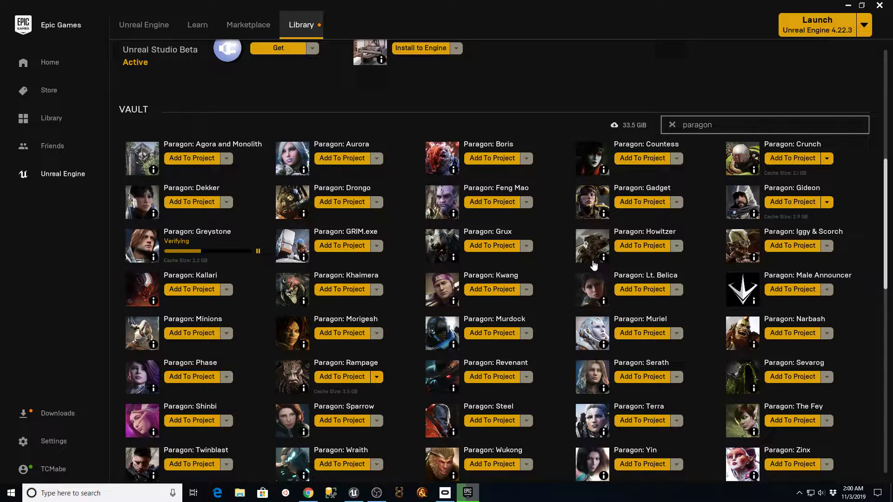
mouse_move(394, 389)
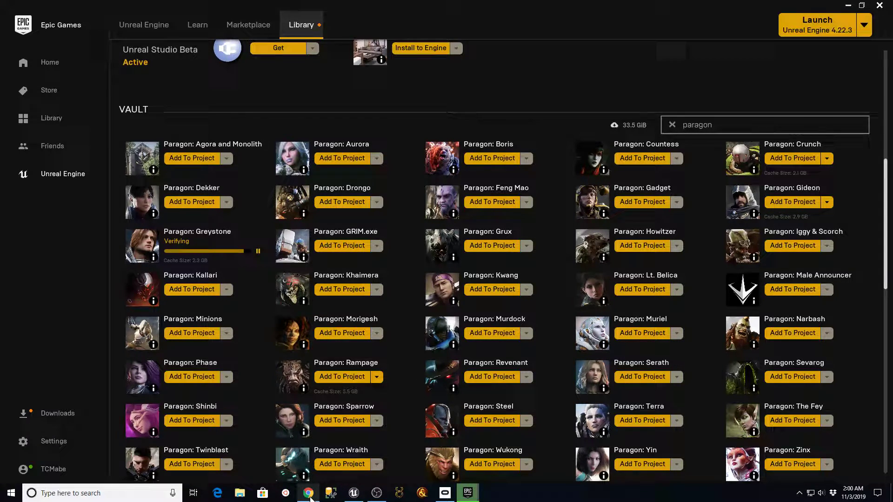
left_click(307, 493)
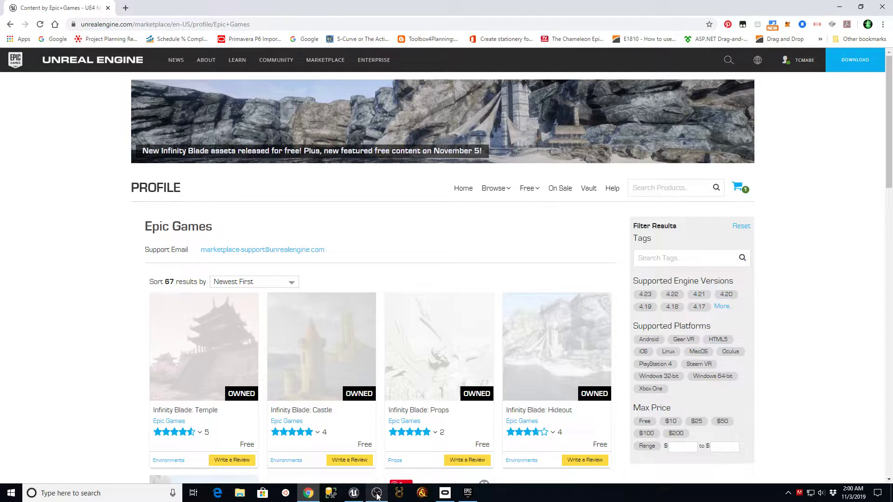
left_click(352, 493)
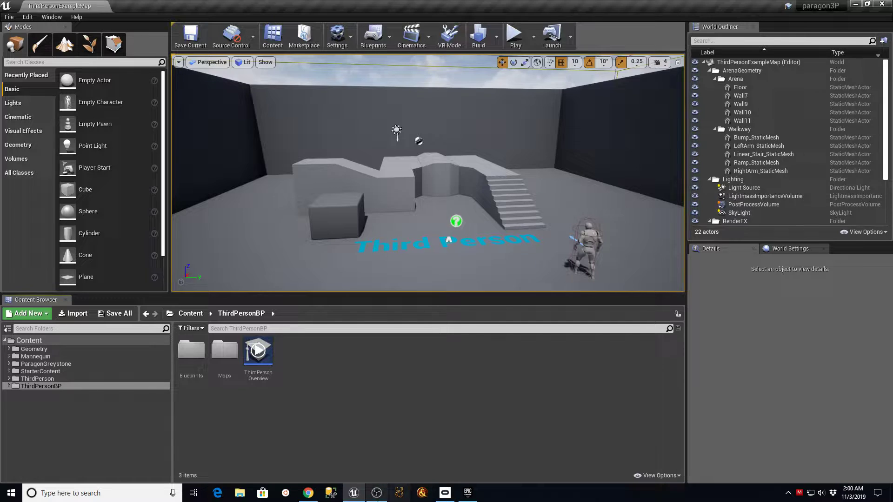
left_click(466, 493)
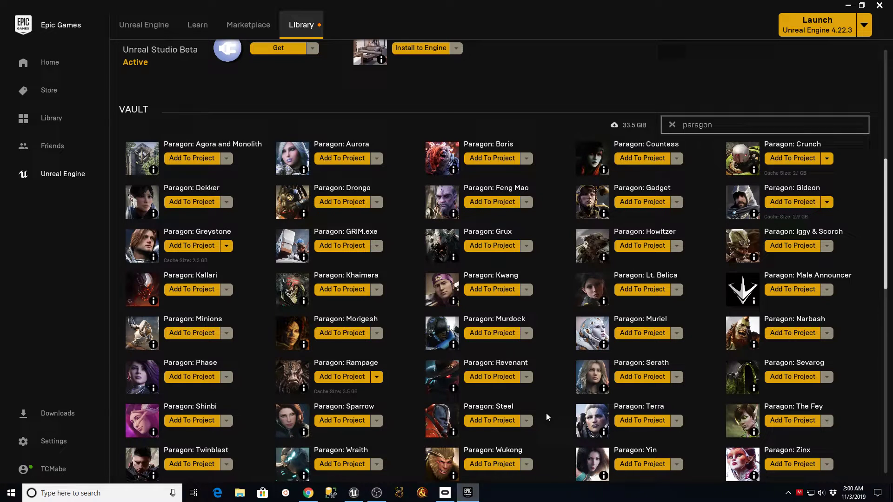
mouse_move(173, 247)
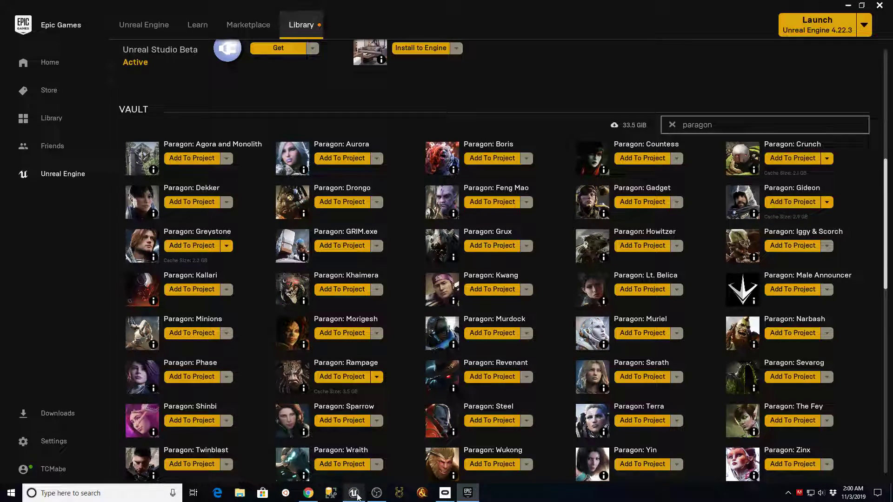
left_click(353, 492)
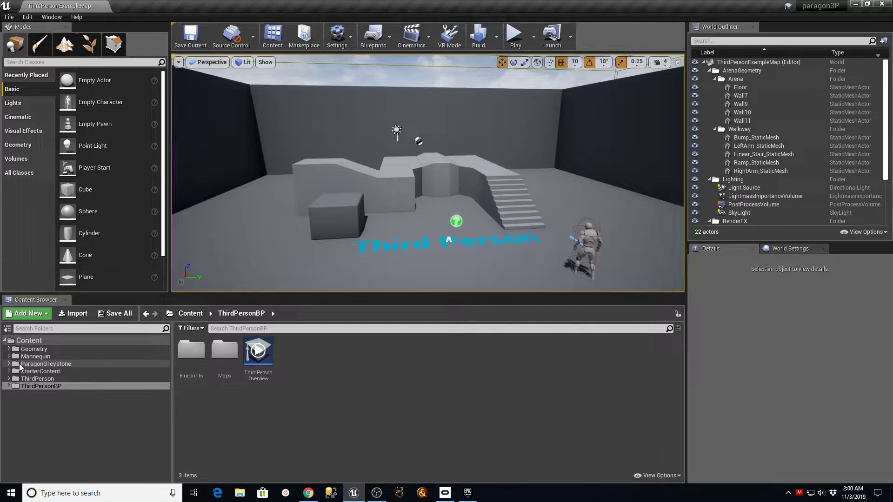
Open AnimationTestMap from ParagonGreystone > Greystone and run a short play test.
left_click(10, 363)
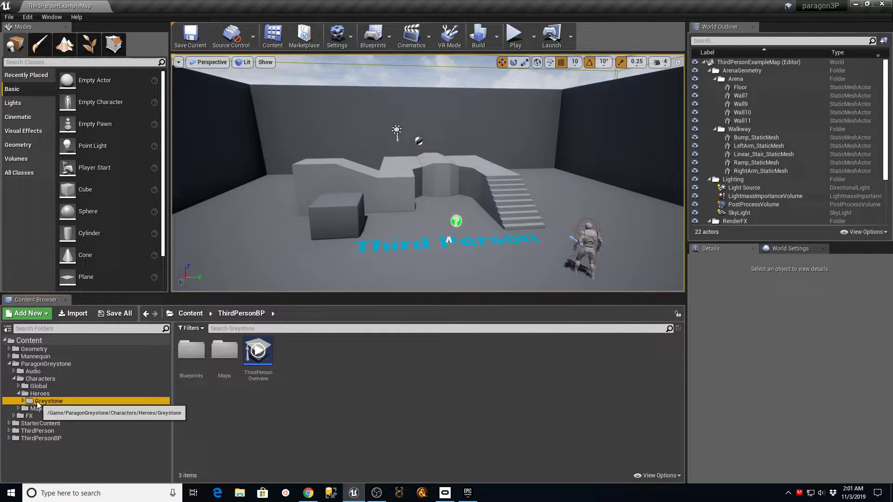
double_click(358, 350)
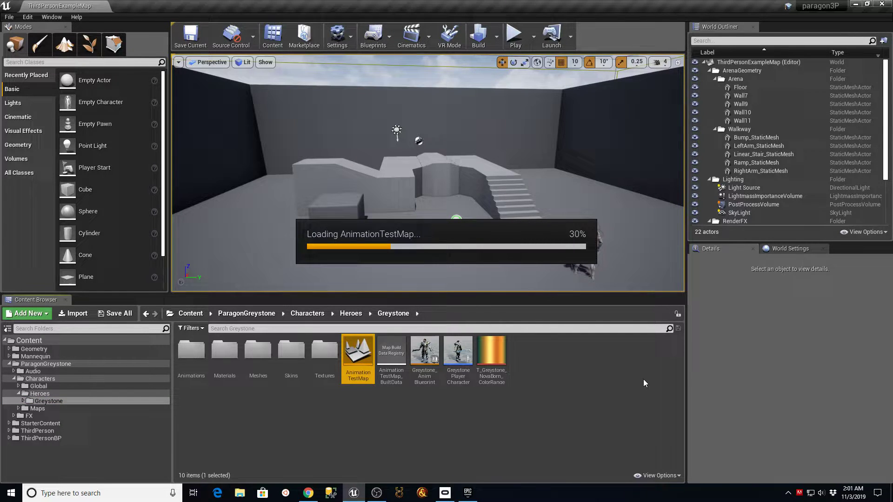
double_click(358, 349)
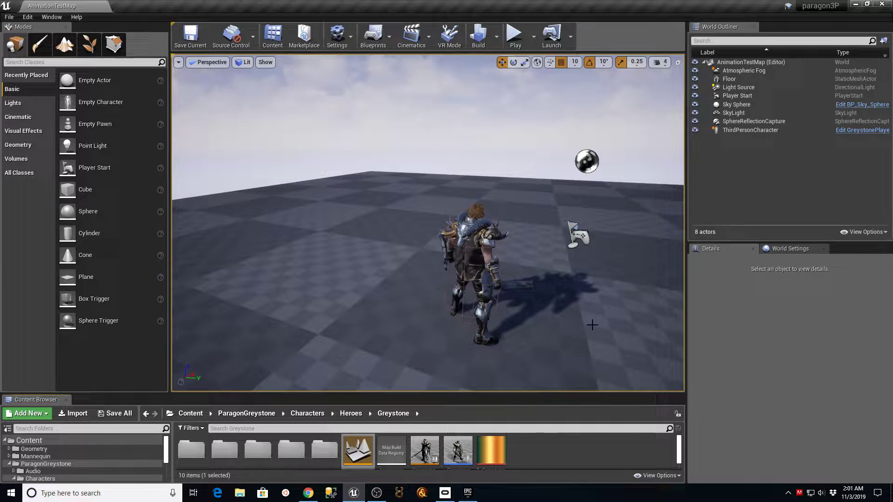
left_click(512, 35)
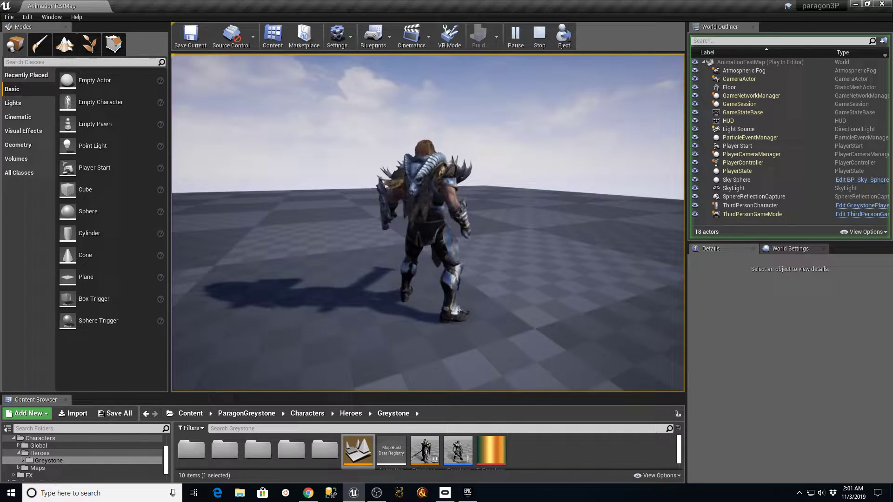
left_click(538, 34)
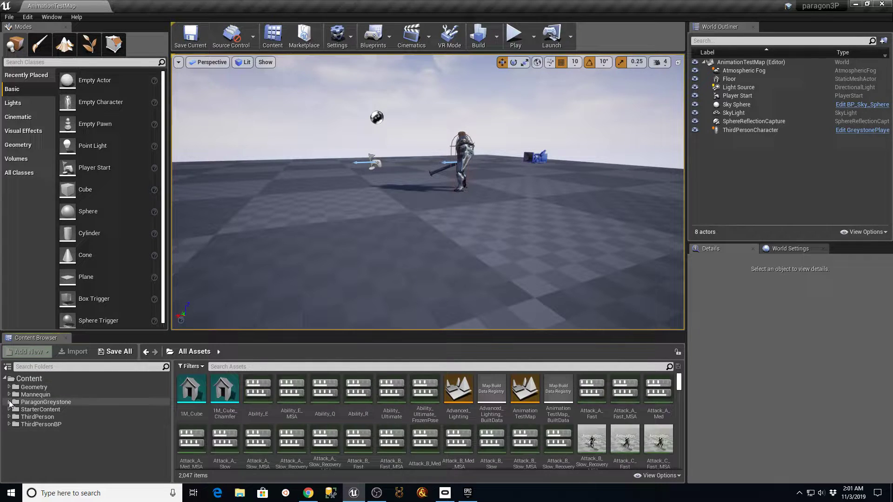
Play-test ThirdPersonExampleMap with the mannequin, then list the Greystone folder's 10 items.
left_click(32, 439)
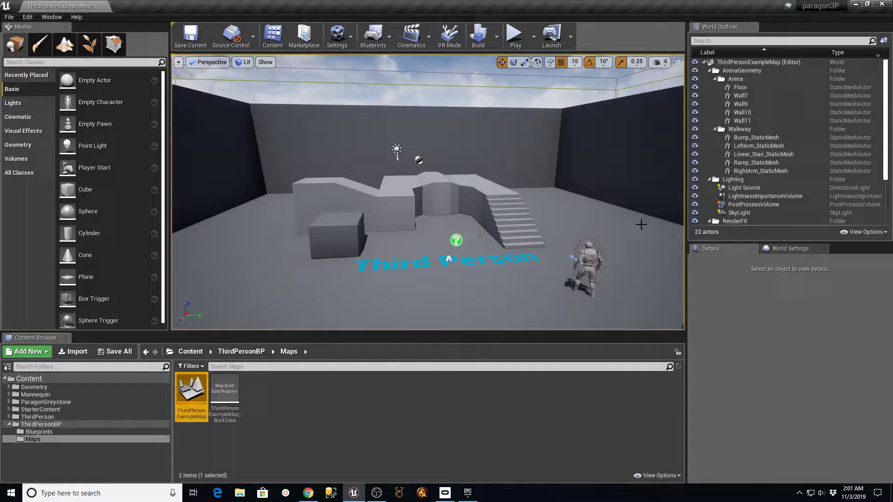
mouse_move(514, 34)
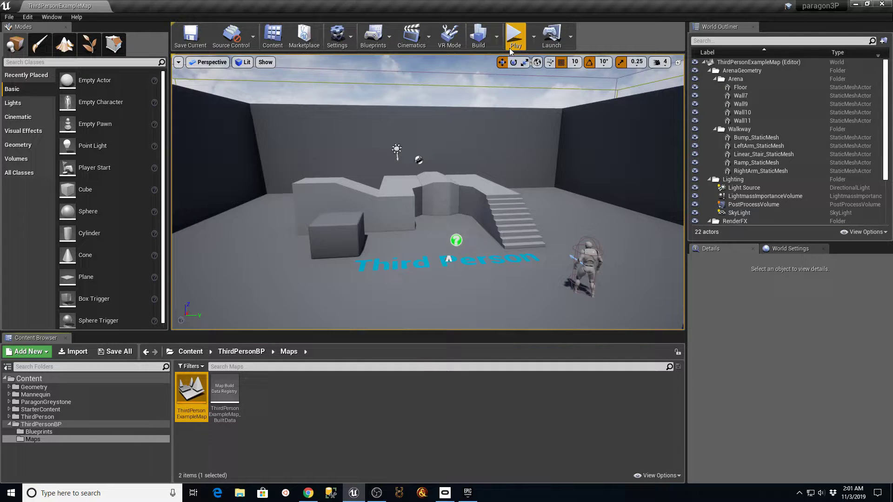
left_click(515, 34)
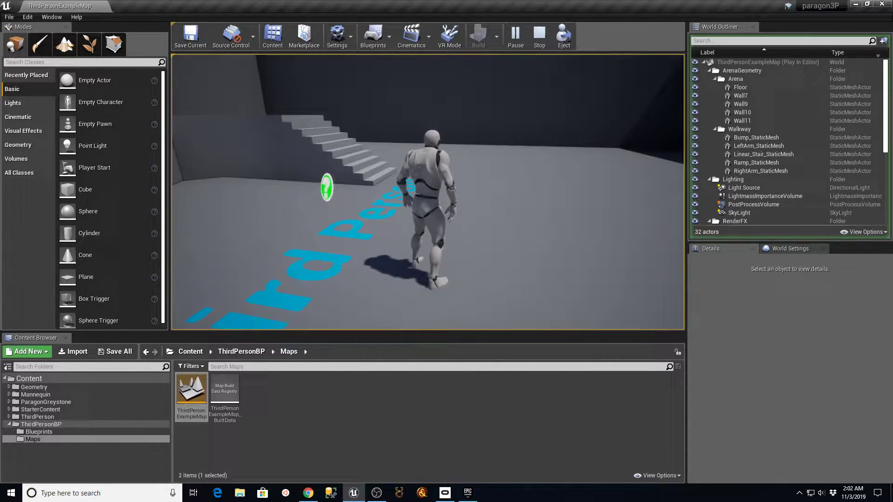
left_click(537, 35)
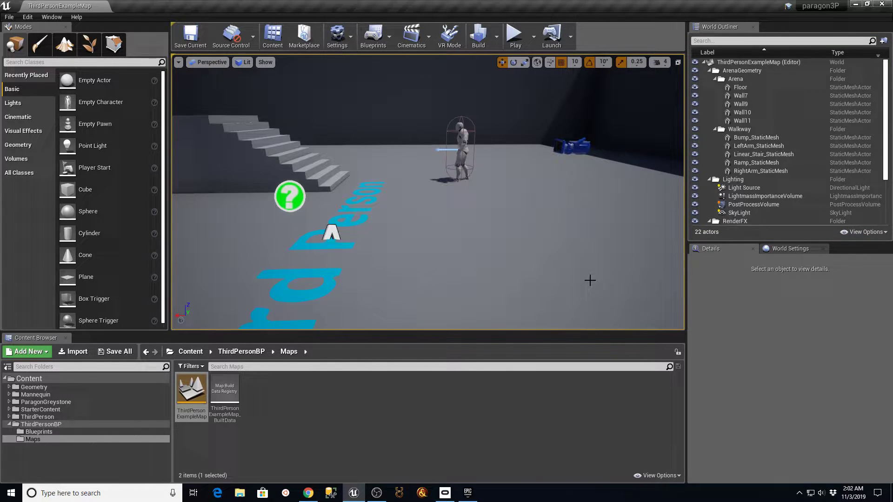
mouse_move(45, 401)
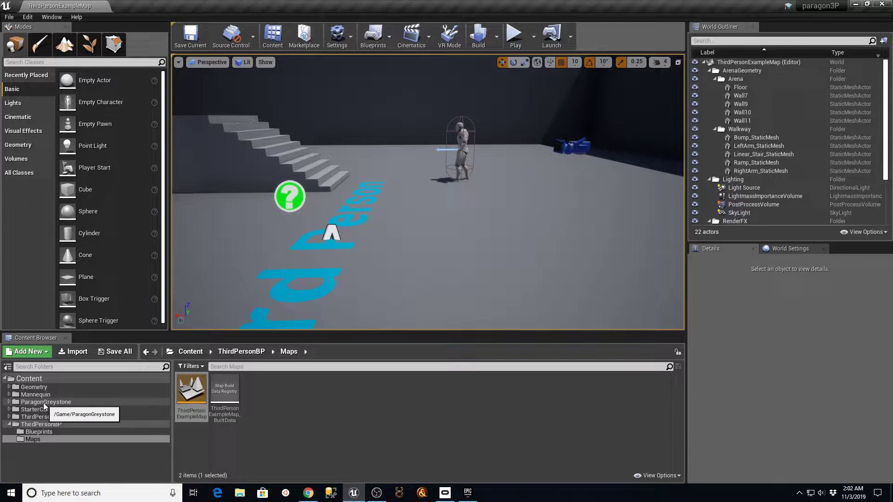
left_click(10, 401)
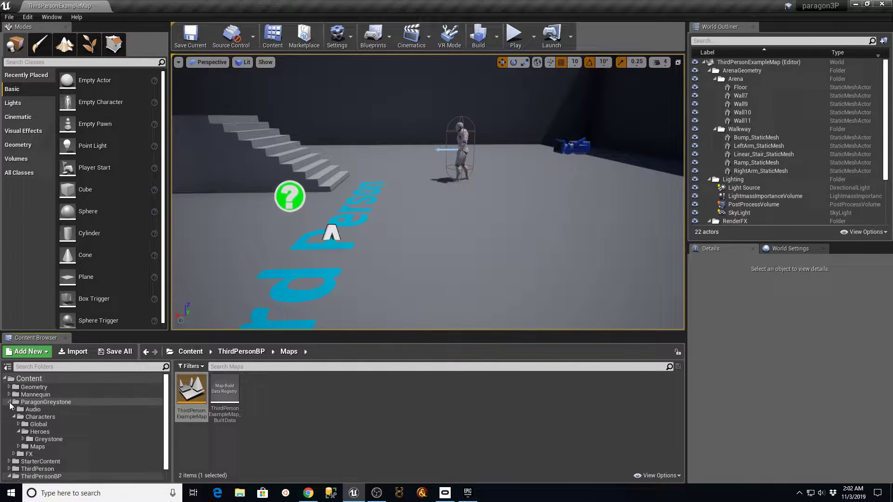
left_click(47, 439)
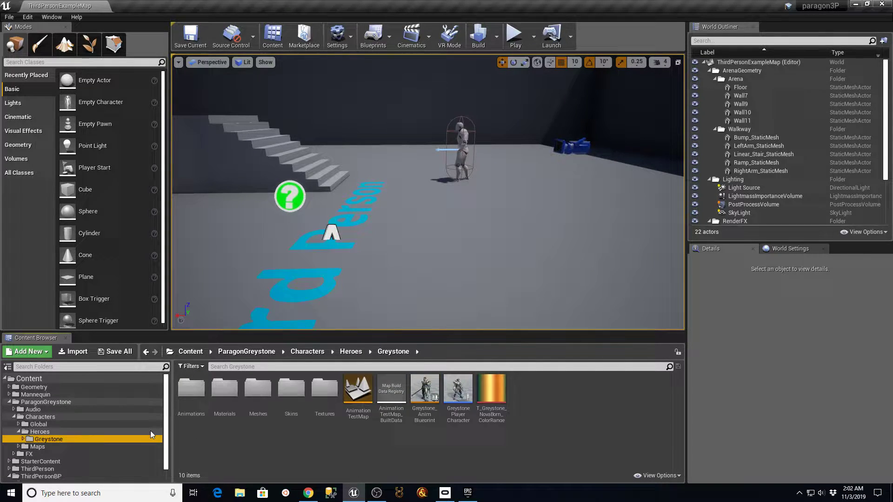
Reopen AnimationTestMap and copy its Greystone ThirdPersonCharacter actor.
double_click(357, 390)
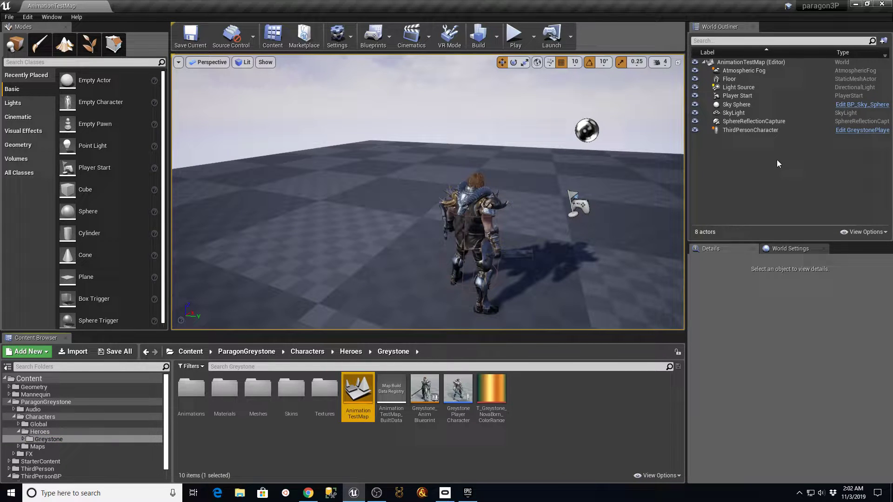
left_click(751, 129)
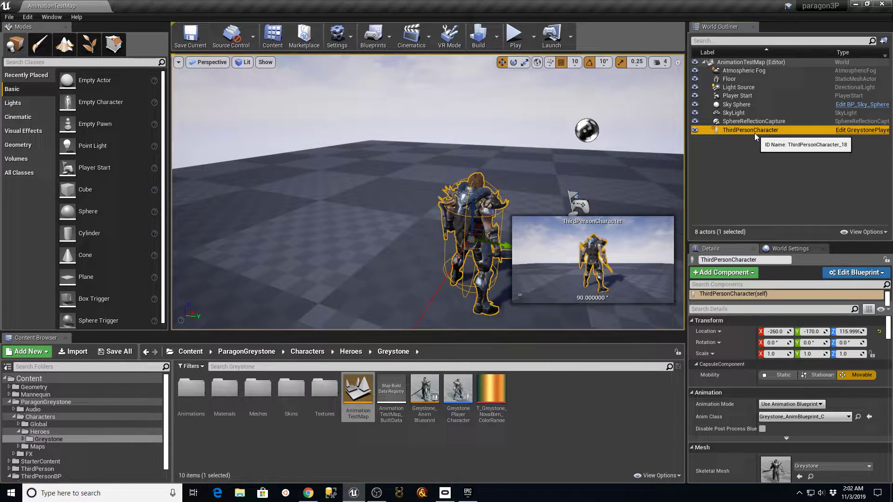
right_click(750, 130)
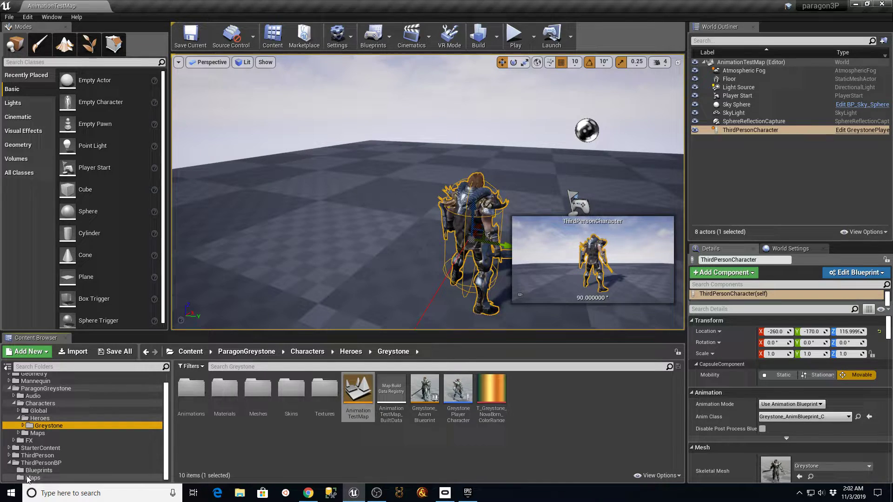
Paste Greystone into ThirdPersonExampleMap and delete the mannequin ThirdPersonCharacter.
double_click(191, 390)
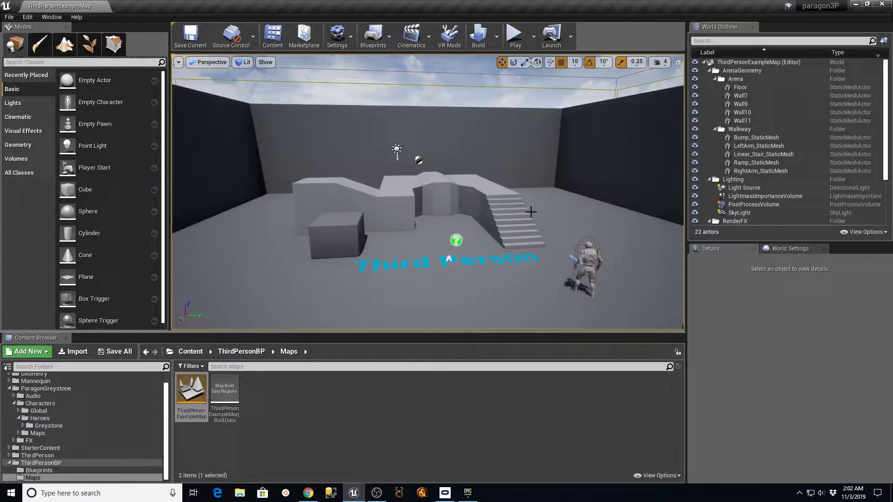
left_click(758, 61)
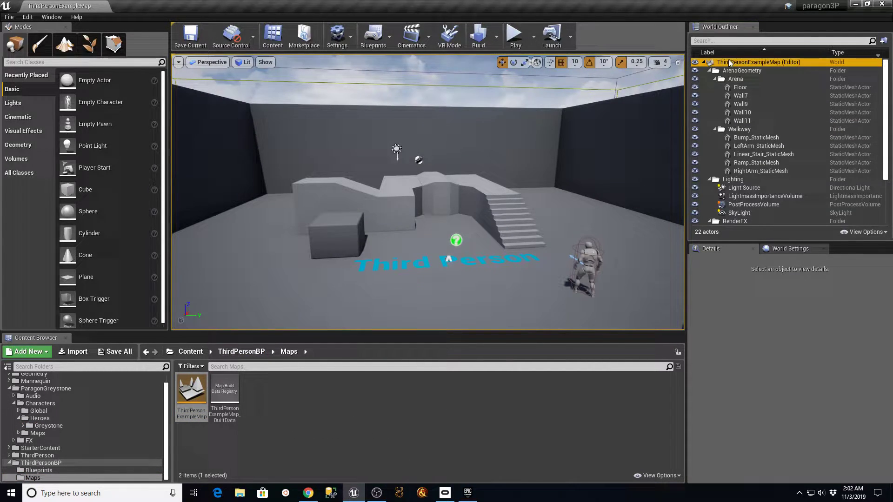
right_click(758, 62)
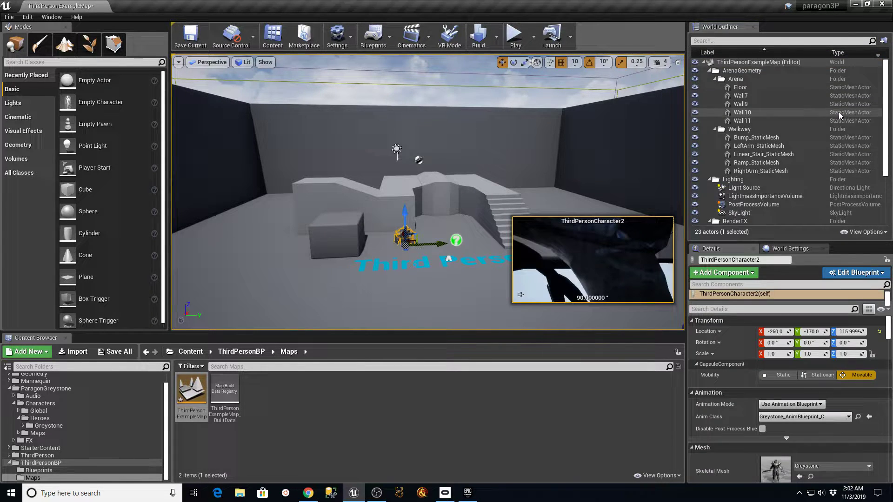
scroll("down", 3)
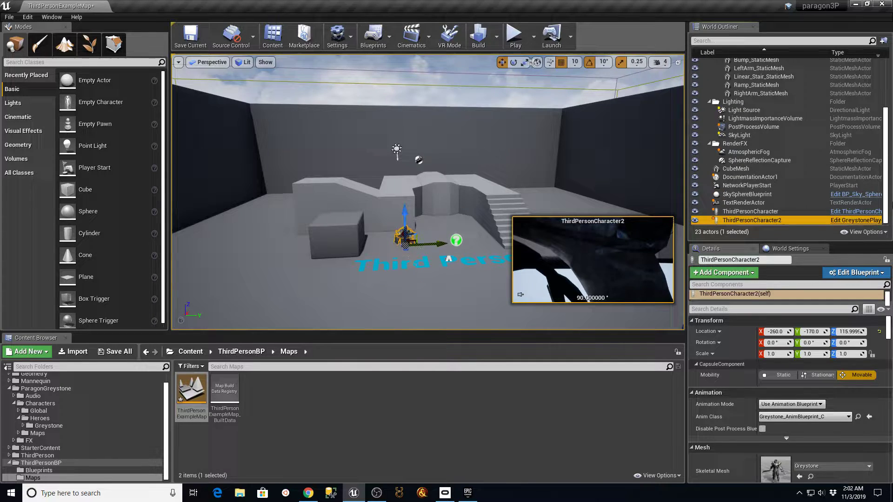
mouse_move(751, 221)
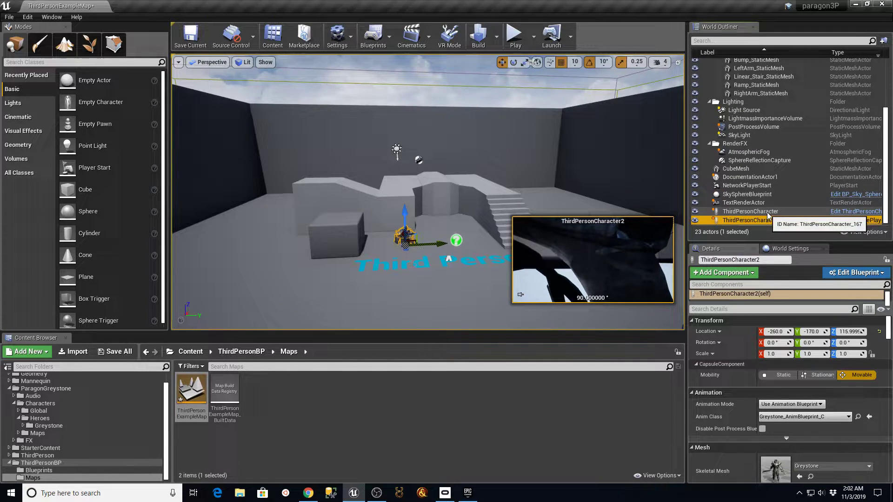
left_click(750, 211)
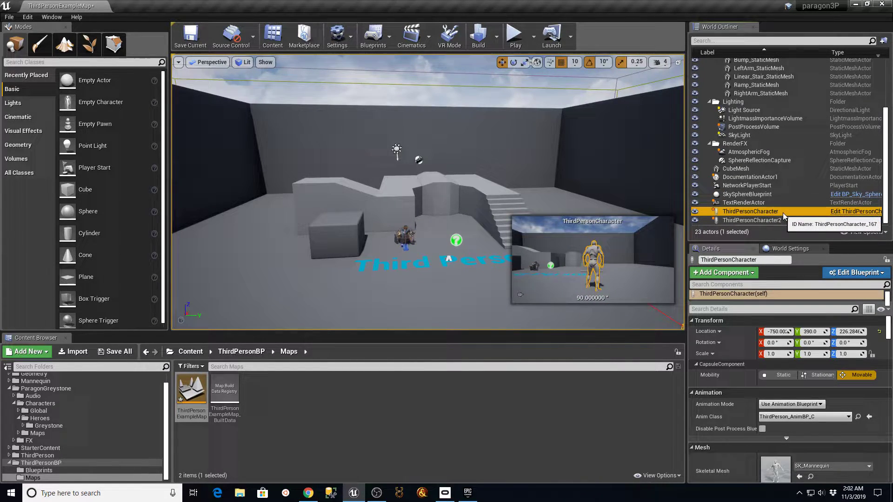
left_click(751, 220)
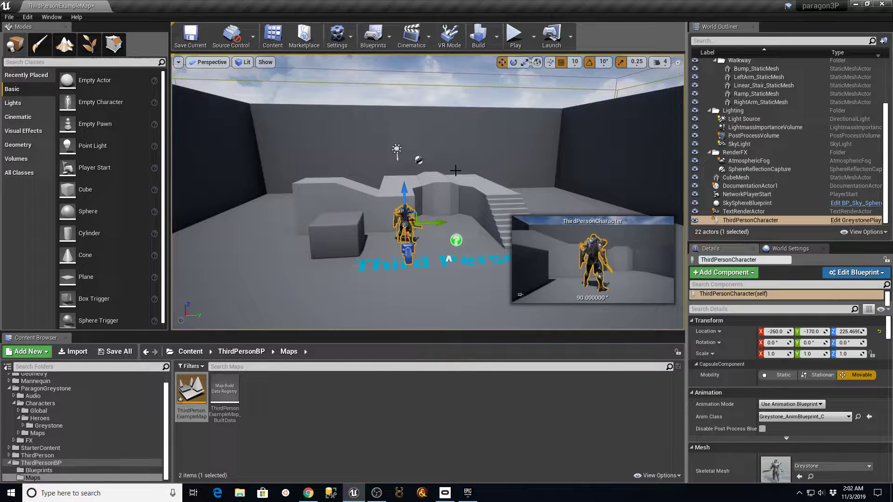
mouse_move(474, 71)
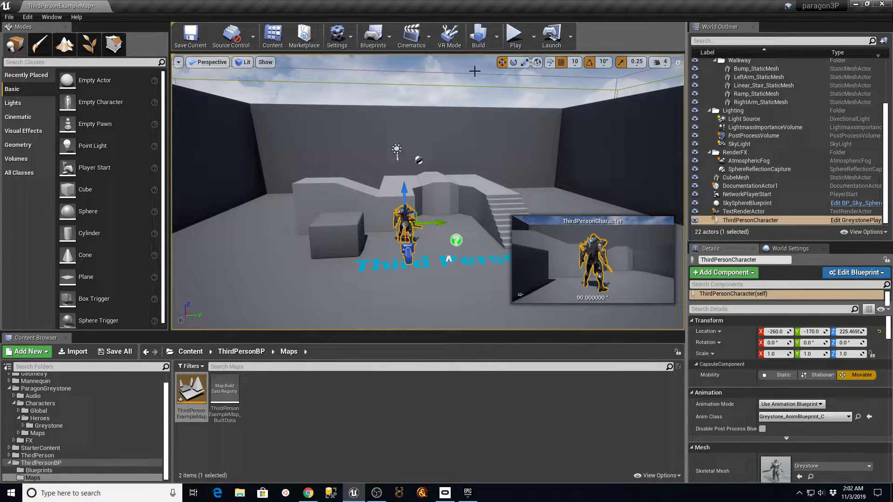
left_click(513, 34)
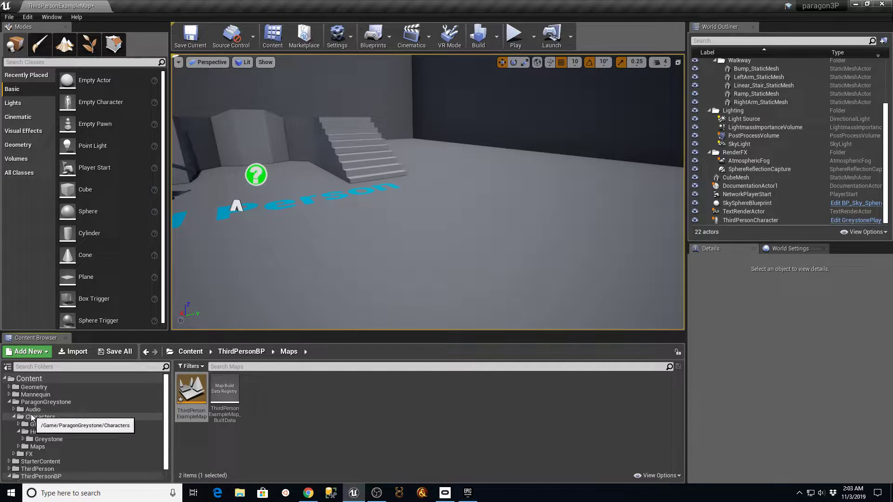
Drill into ParagonGreystone Characters and open the Greystone hero folder.
left_click(40, 416)
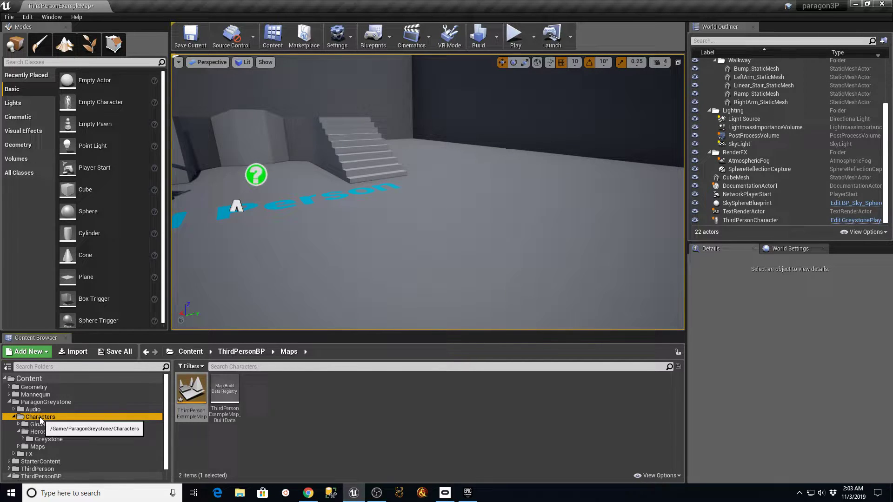
left_click(48, 439)
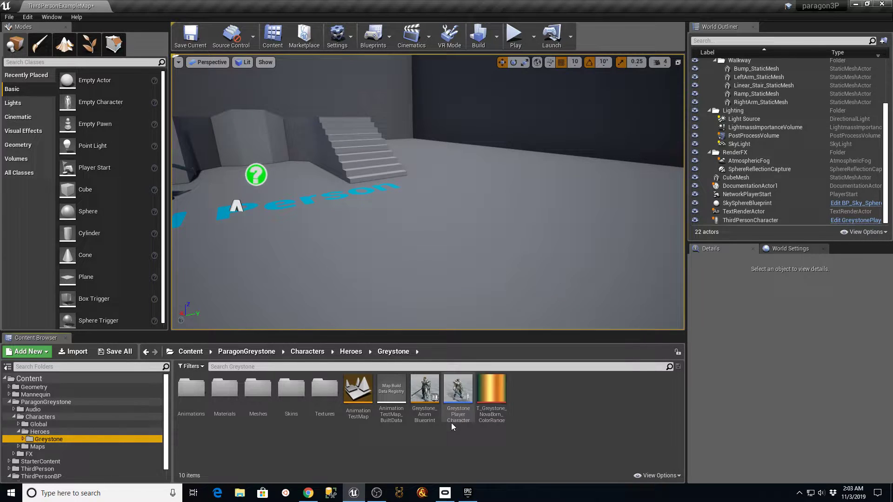
Open GreystonePlayerCharacter, switch its skeletal mesh to Greystone_Dragonlord, and recompile.
double_click(457, 388)
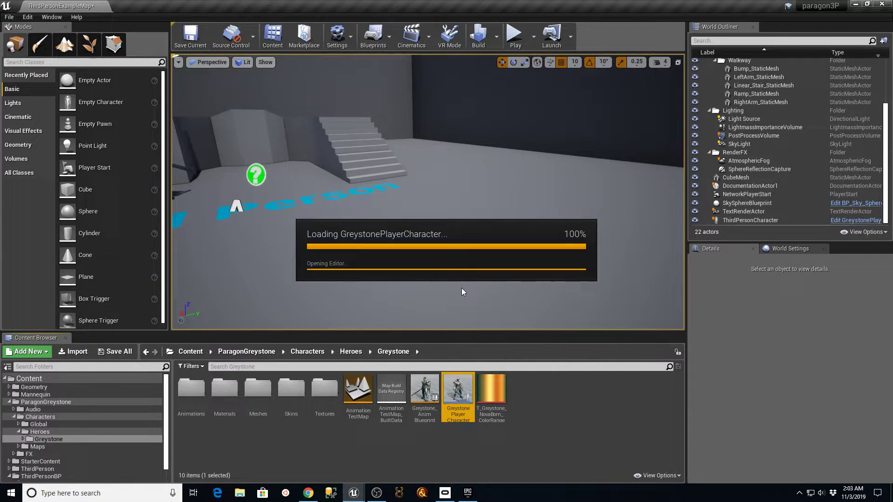
double_click(457, 388)
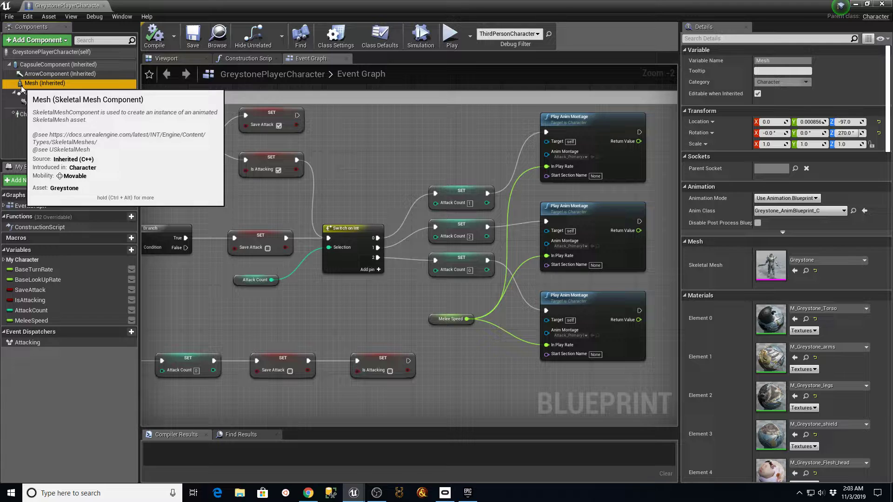
left_click(863, 260)
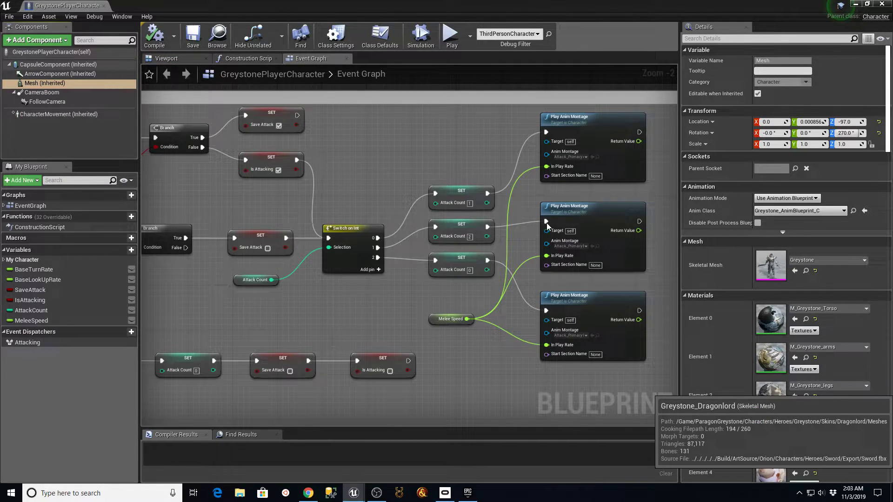
left_click(166, 58)
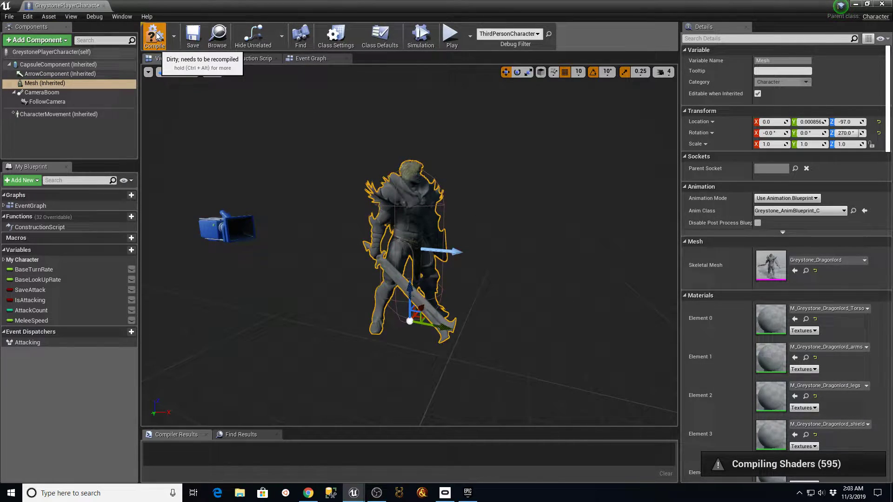
left_click(154, 35)
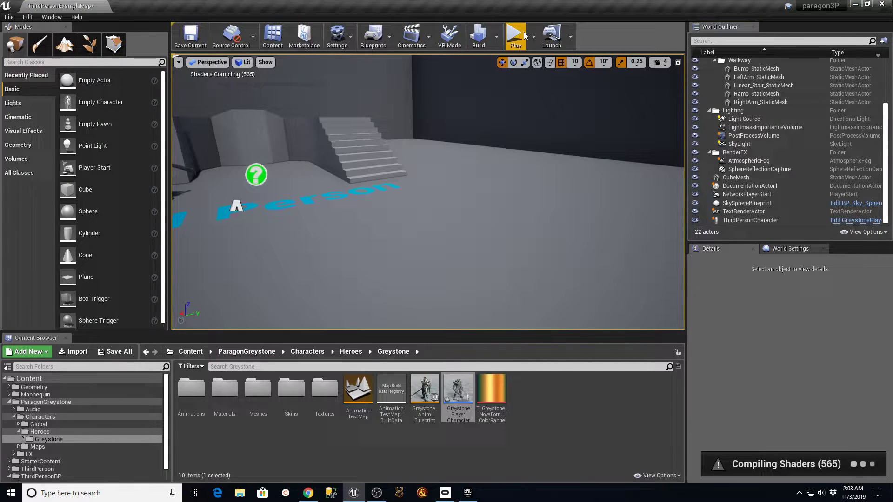
Test-play the level with the Dragonlord skin, then reopen GreystonePlayerCharacter.
left_click(514, 32)
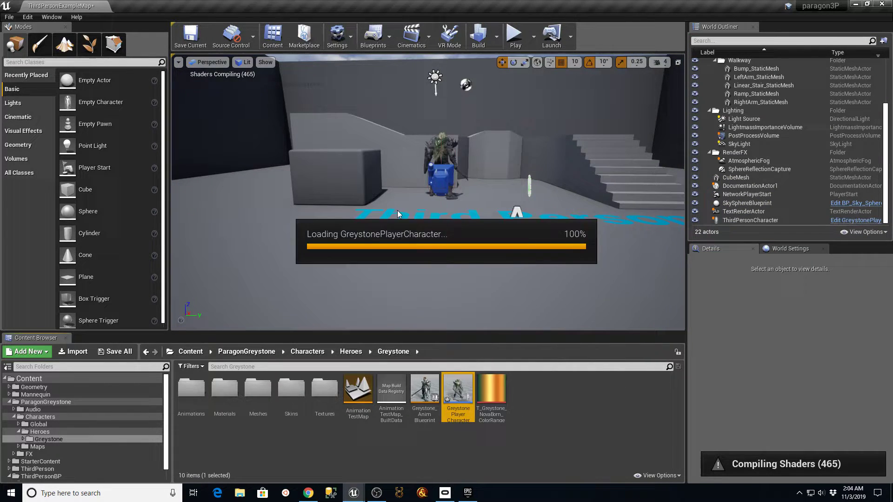
double_click(456, 387)
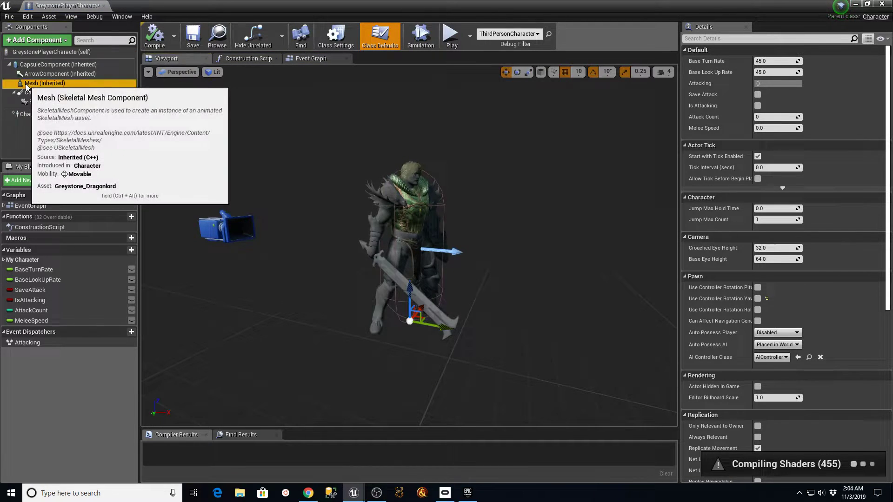
Swap the character's mesh to Greystone_Novaborn, recompile, and close the blueprint editor.
left_click(45, 83)
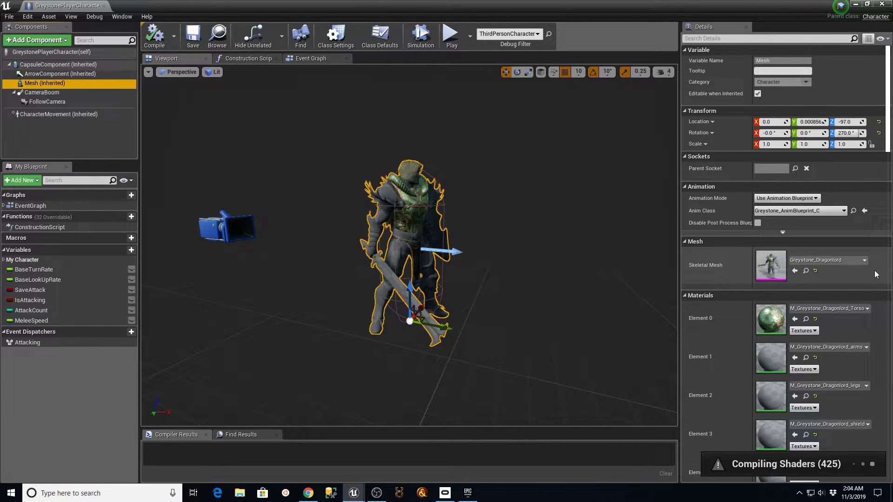
left_click(864, 259)
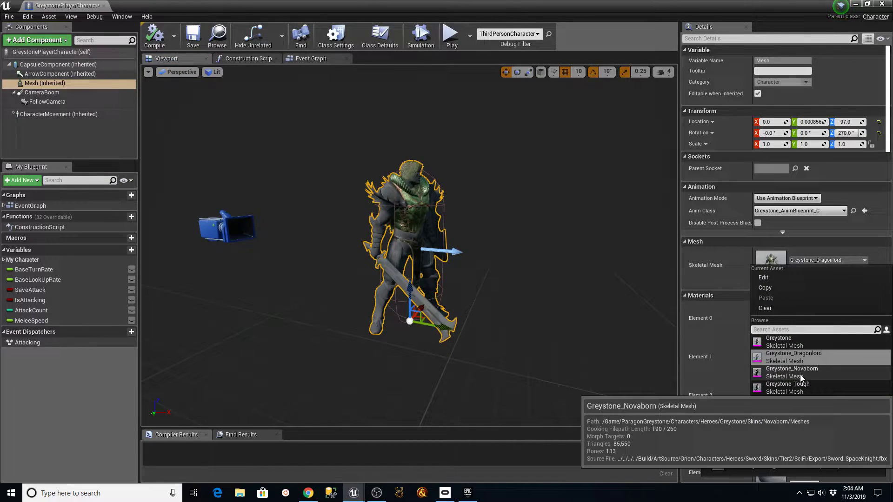
left_click(793, 353)
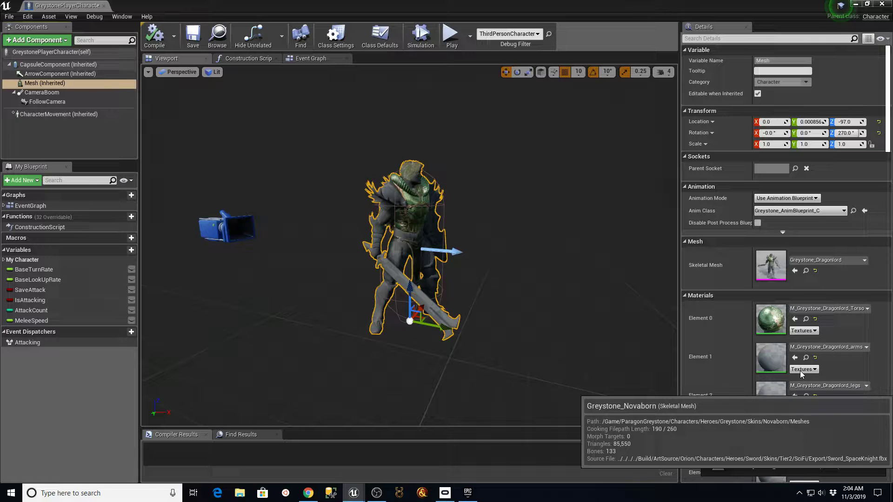
mouse_move(727, 350)
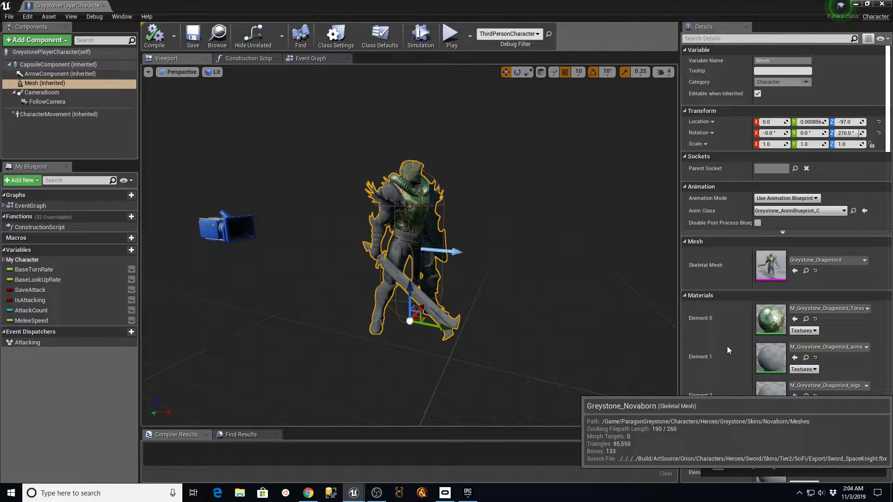
left_click(827, 260)
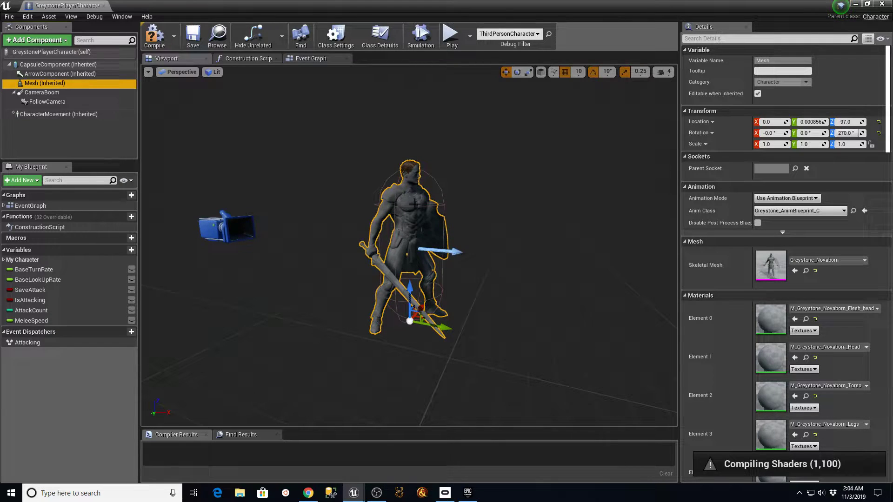
mouse_move(155, 35)
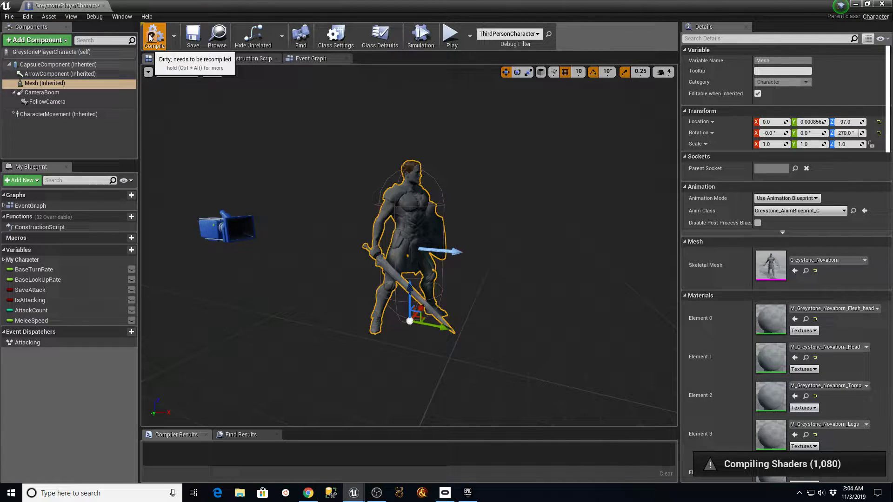
left_click(154, 35)
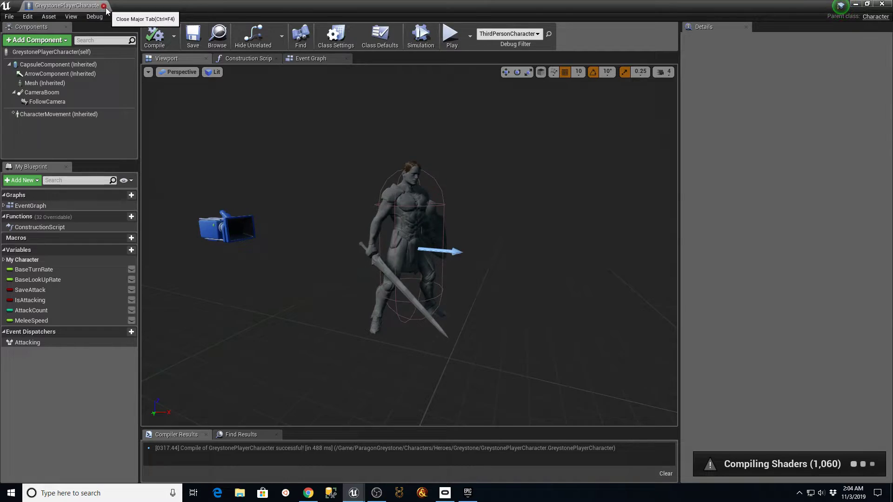
left_click(106, 5)
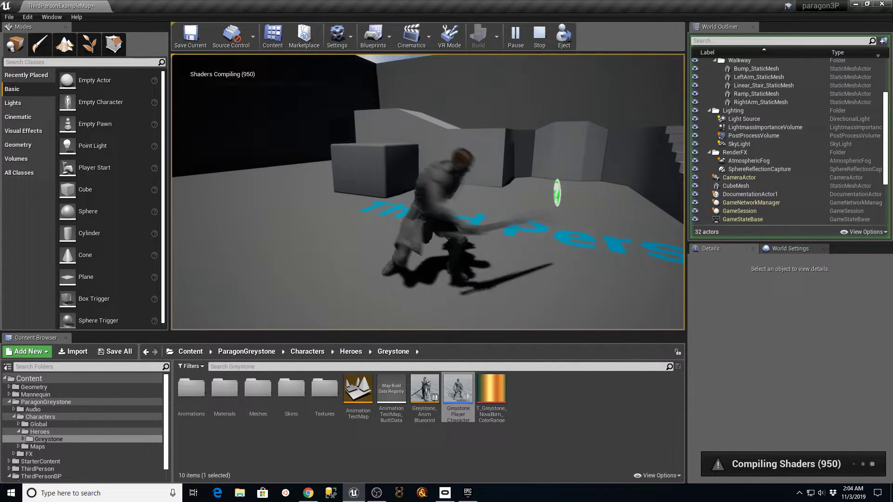
Stop the play test and switch over to the Epic Games Launcher.
left_click(537, 35)
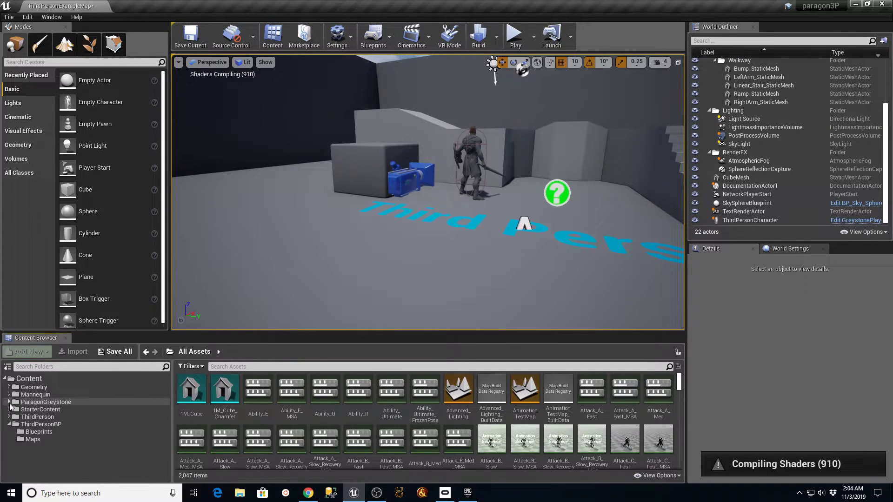
mouse_move(466, 492)
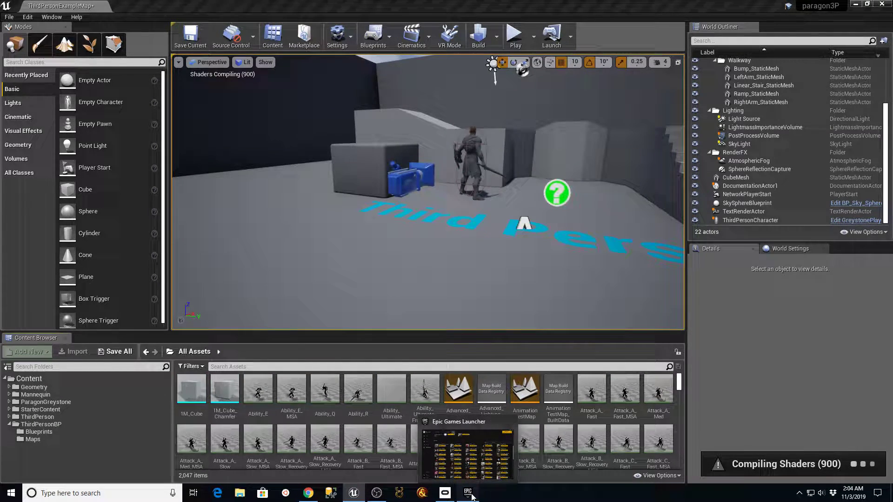
left_click(467, 492)
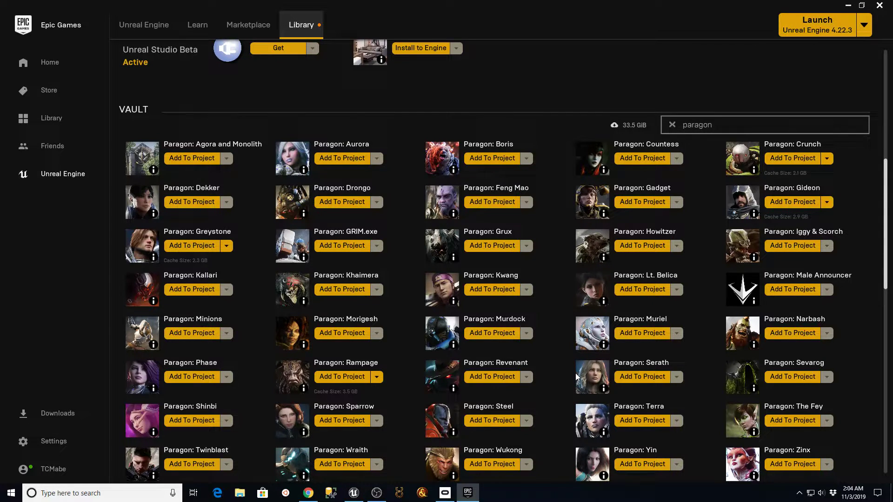
mouse_move(561, 317)
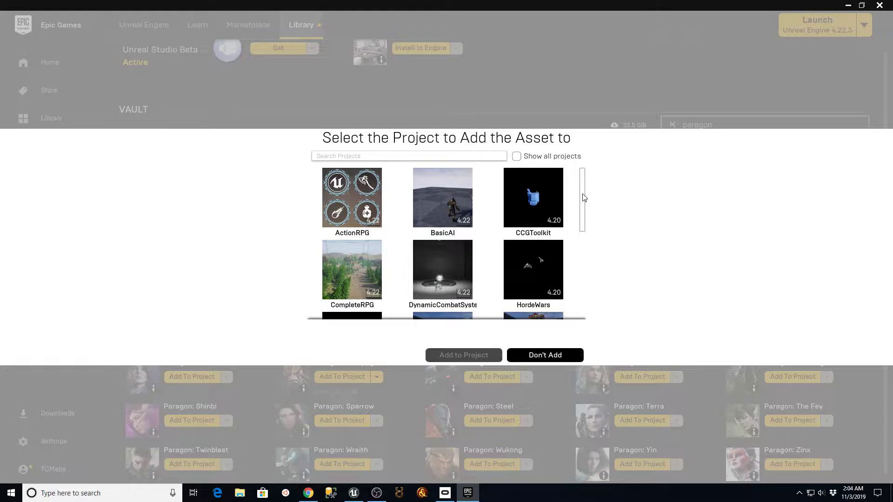
Add Paragon: Crunch from the Vault to paragon3P and return to the editor.
scroll("down", 3)
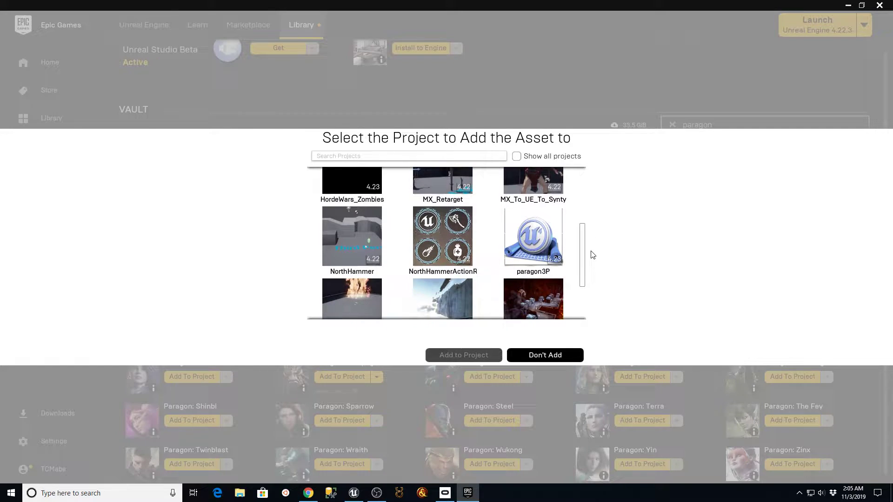
scroll("down", 3)
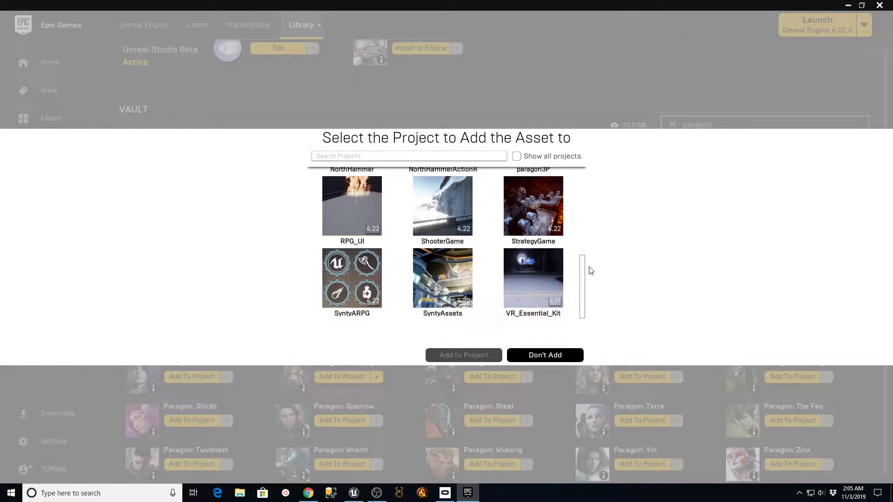
left_click(533, 209)
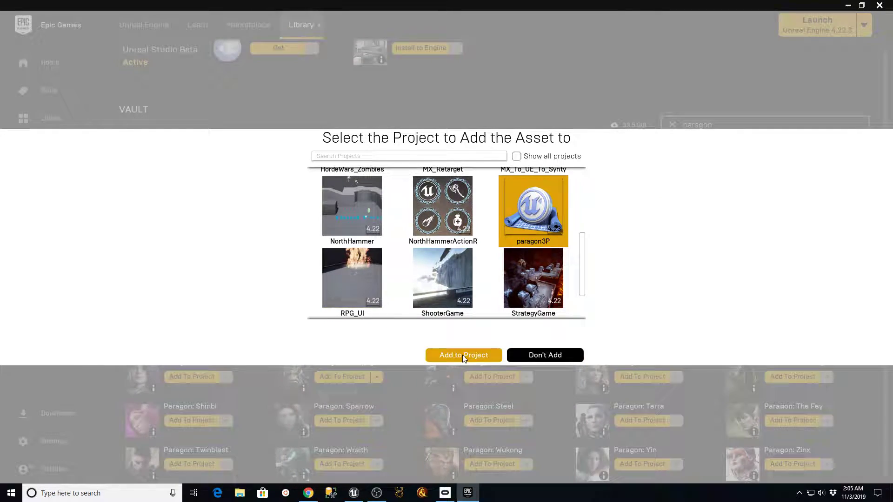
left_click(463, 354)
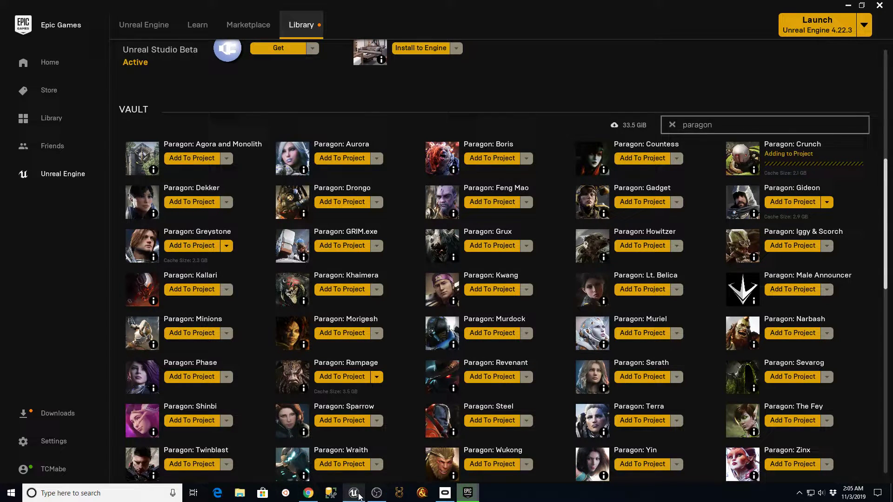
left_click(353, 492)
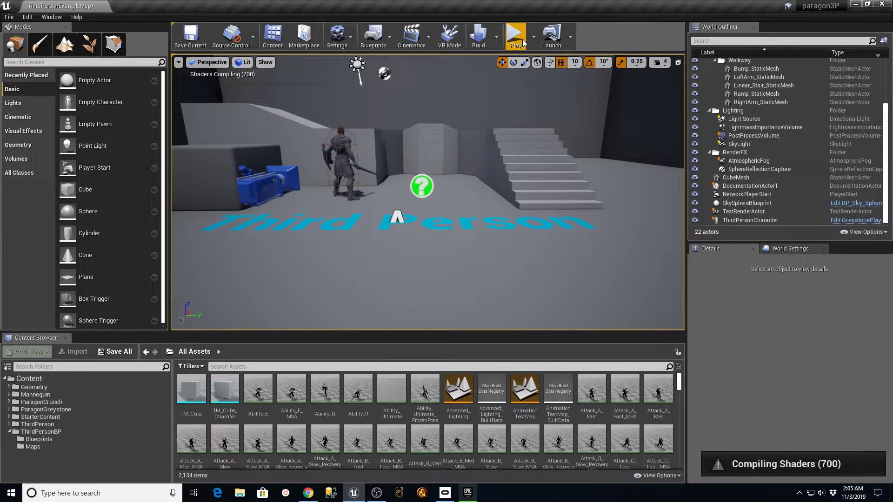
Run and stop a Greystone play test of ThirdPersonExampleMap.
left_click(515, 34)
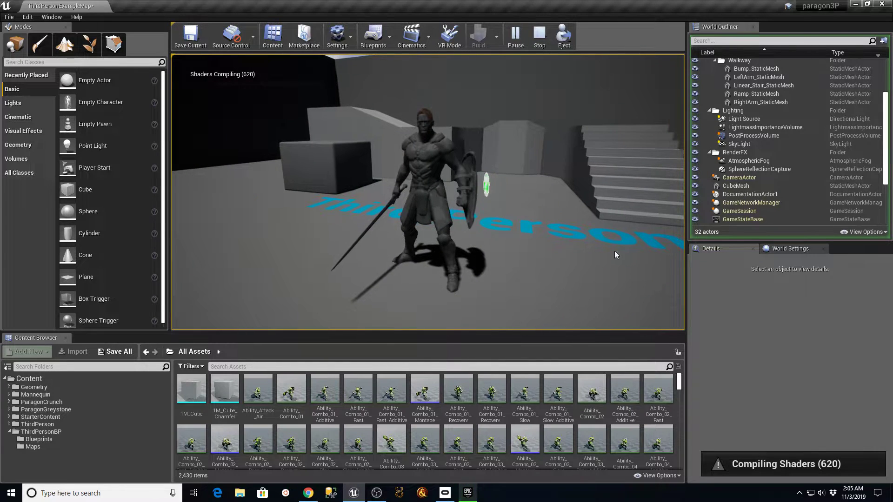
left_click(538, 35)
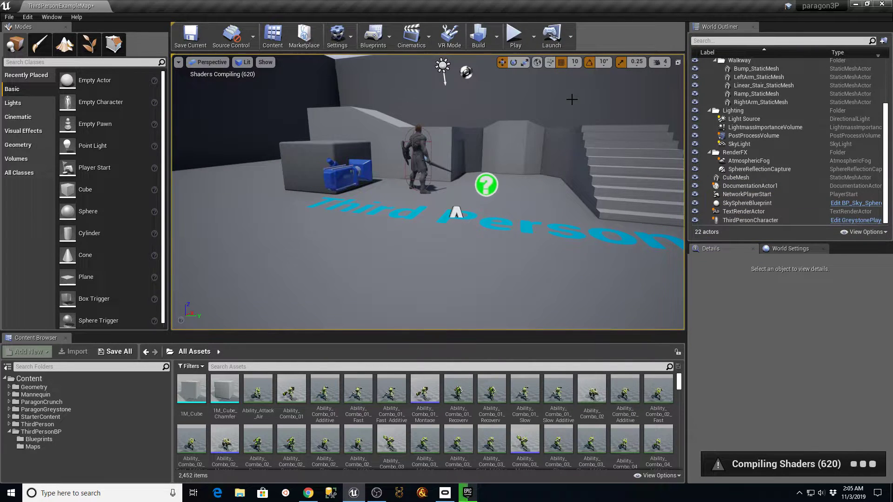
left_click(336, 35)
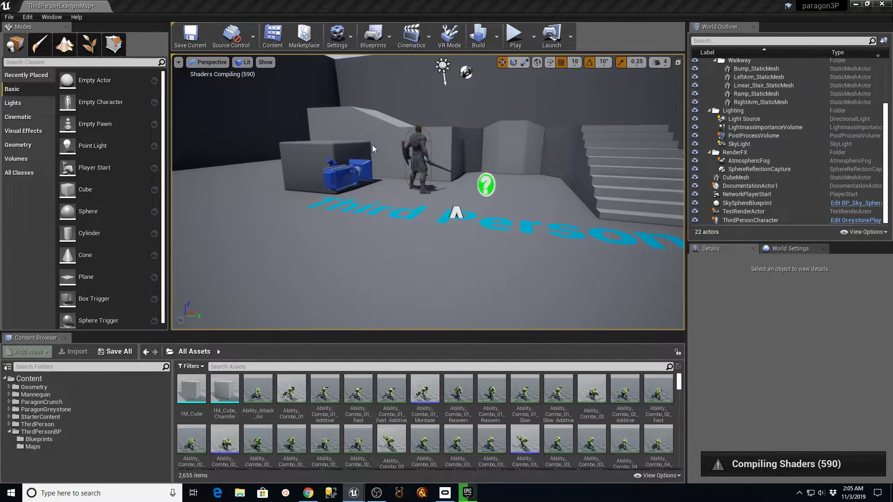
In Maps & Modes, set Default Pawn Class to GreystonePlayerCharacter and close Project Settings.
left_click(336, 36)
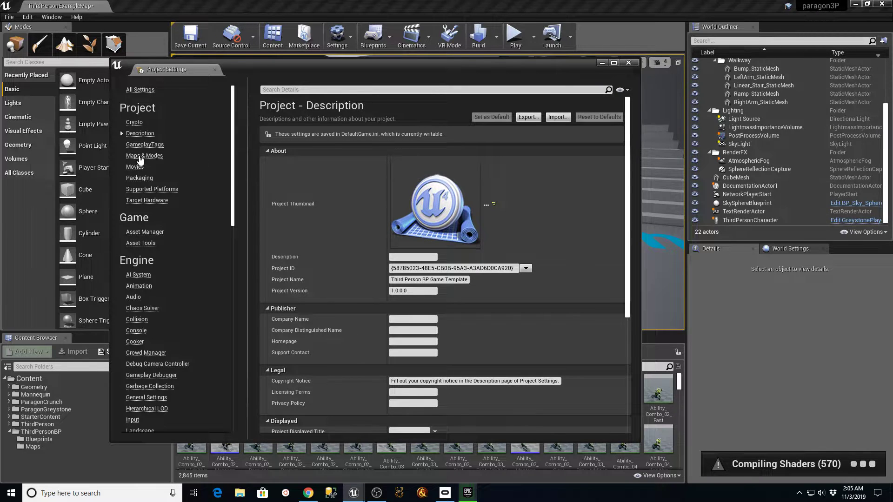
left_click(144, 156)
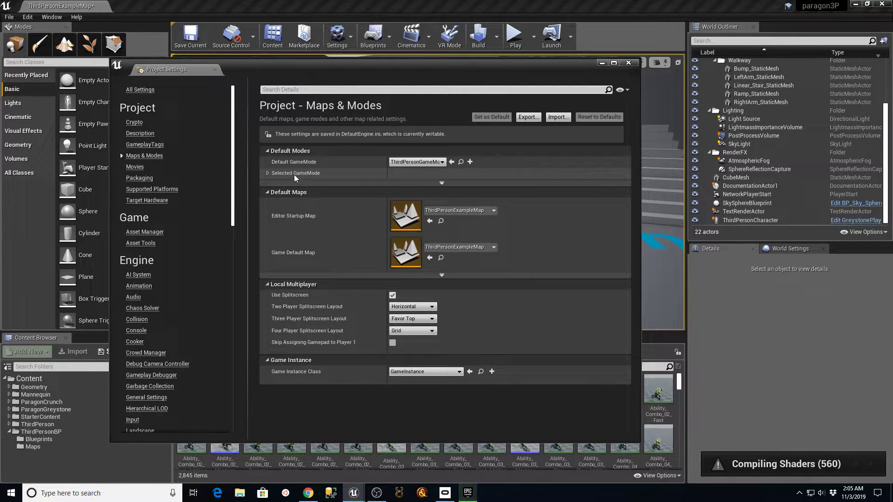
left_click(267, 172)
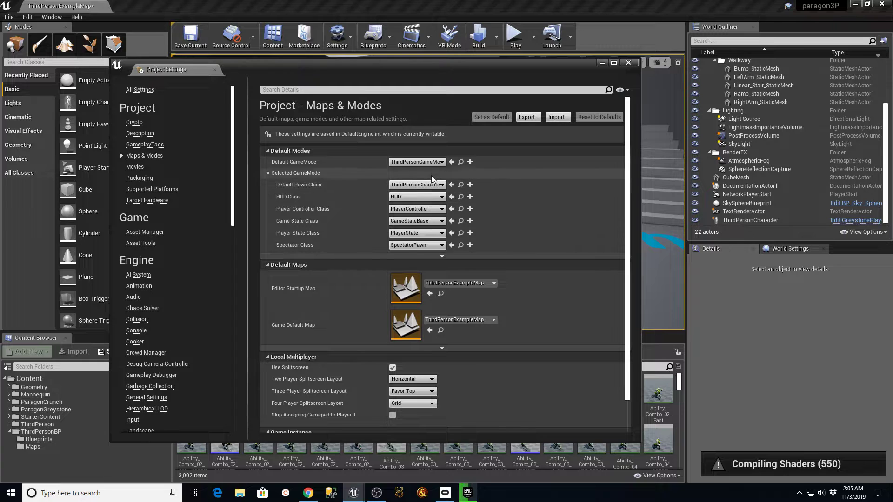
mouse_move(415, 162)
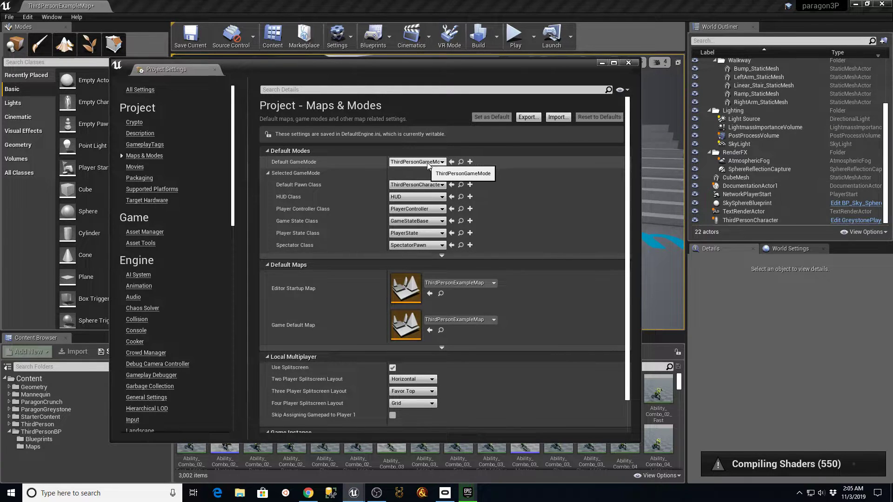
mouse_move(418, 184)
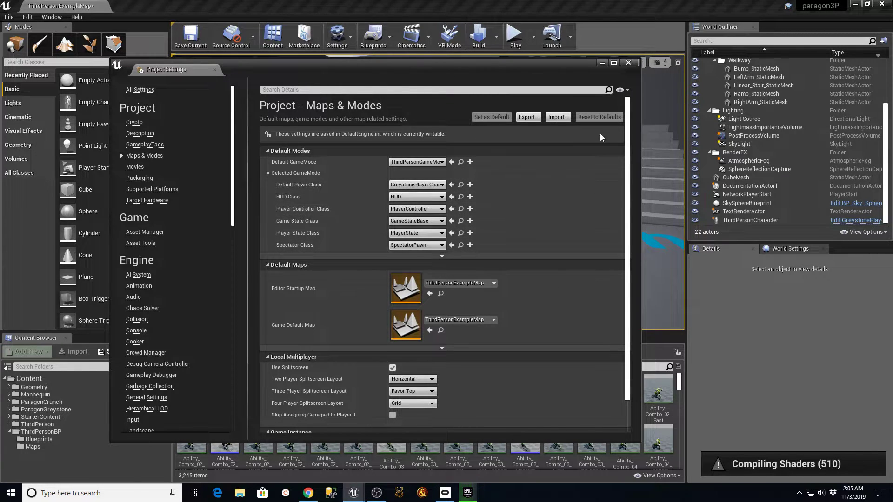
left_click(628, 63)
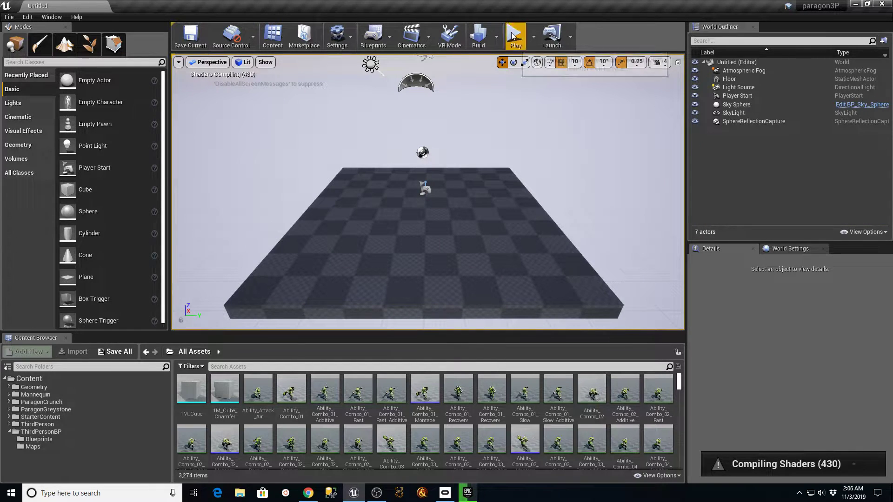
Play-test the untitled level with Greystone, stop, and show the ThirdPersonBP Maps folder.
left_click(514, 34)
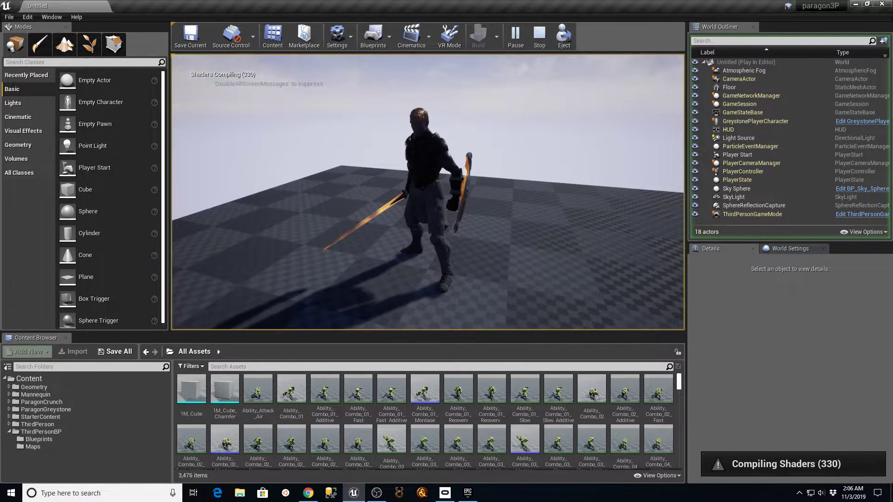
left_click(466, 493)
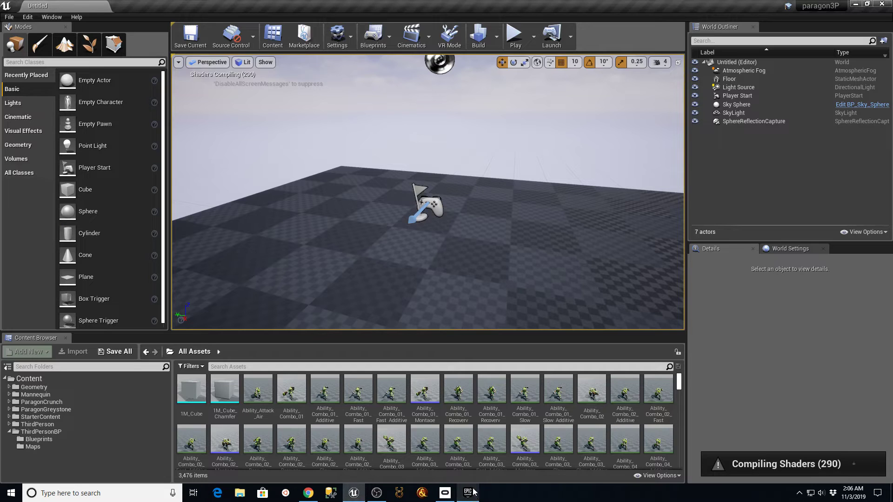
left_click(33, 446)
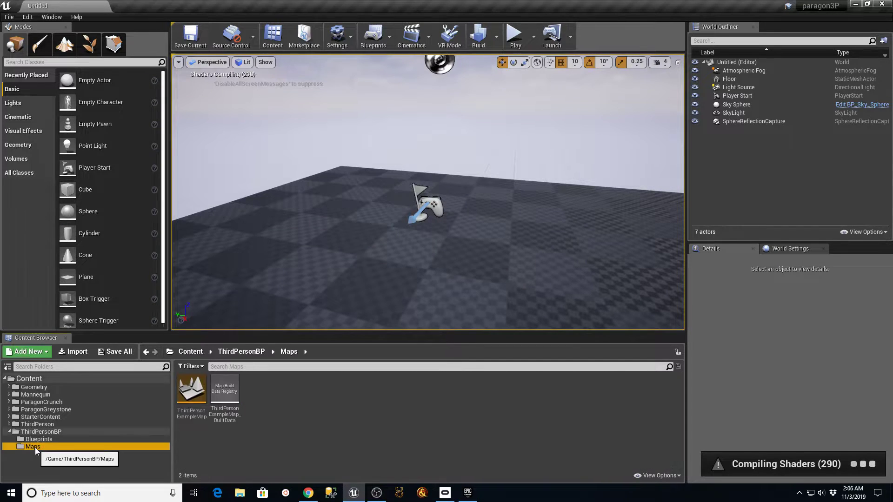
Save the game mode change, browse to the Crunch hero folder, and open AnimationTestMap.
left_click(191, 390)
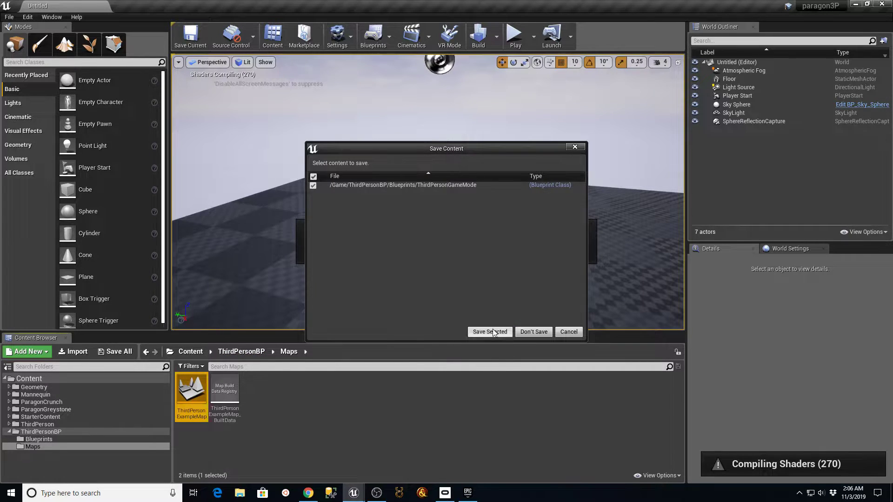
left_click(489, 332)
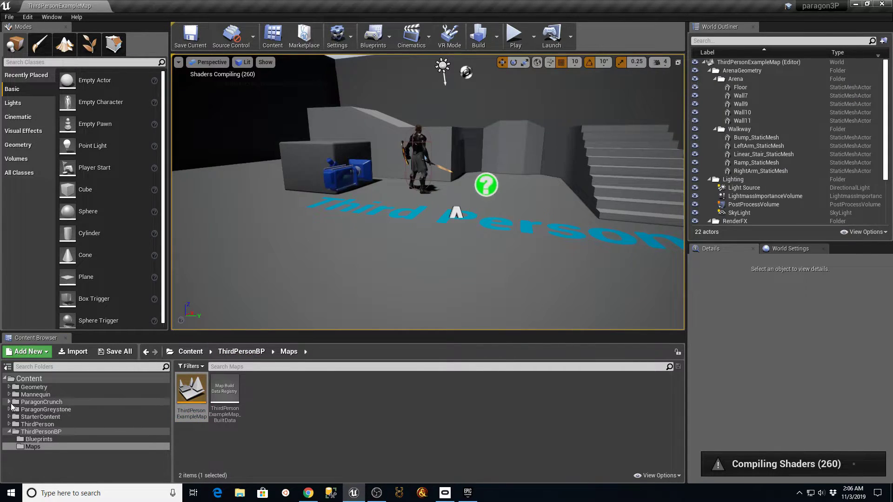
left_click(9, 401)
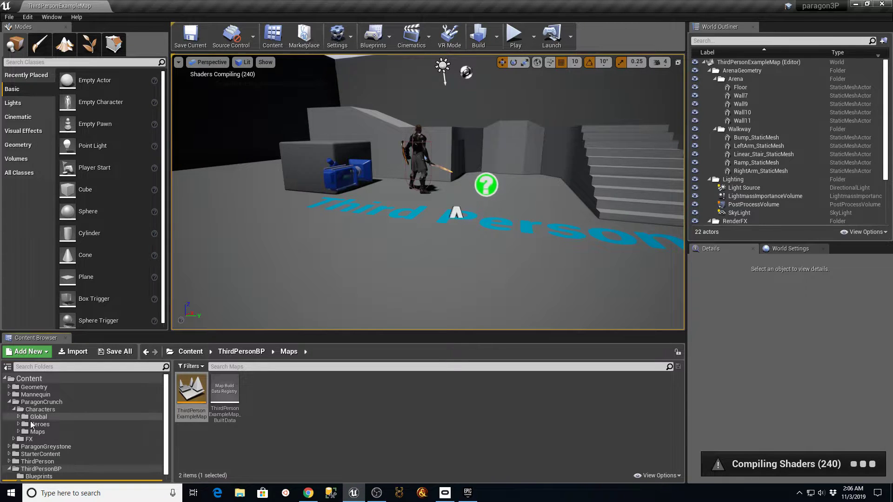
left_click(39, 424)
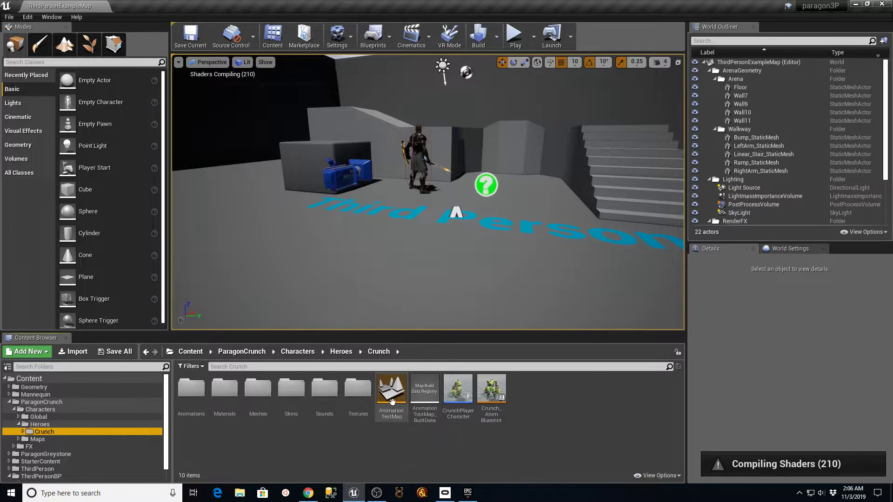
double_click(391, 390)
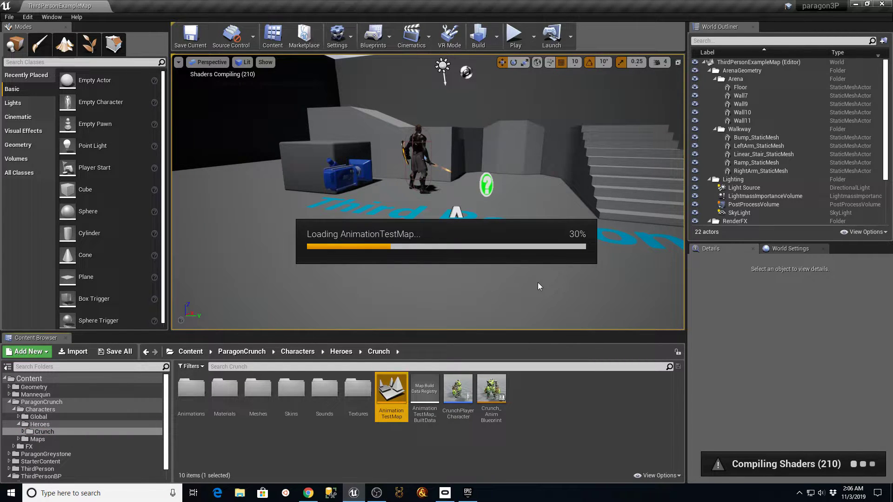
mouse_move(546, 280)
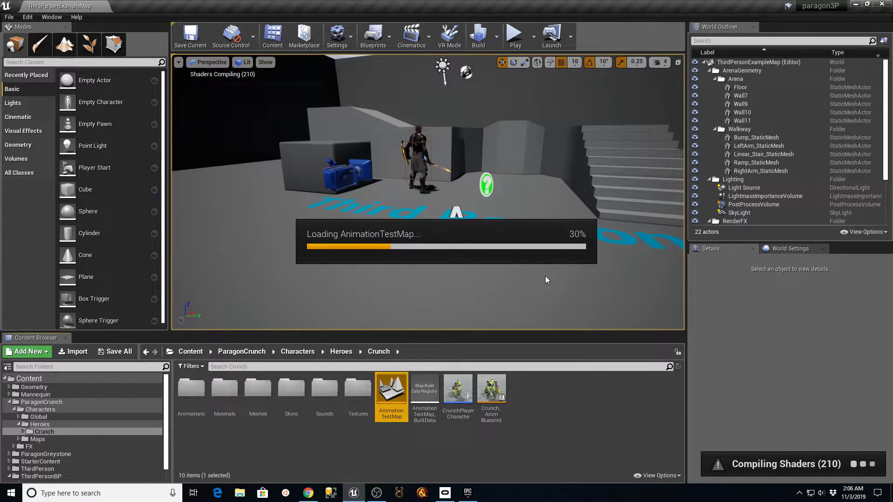
mouse_move(634, 234)
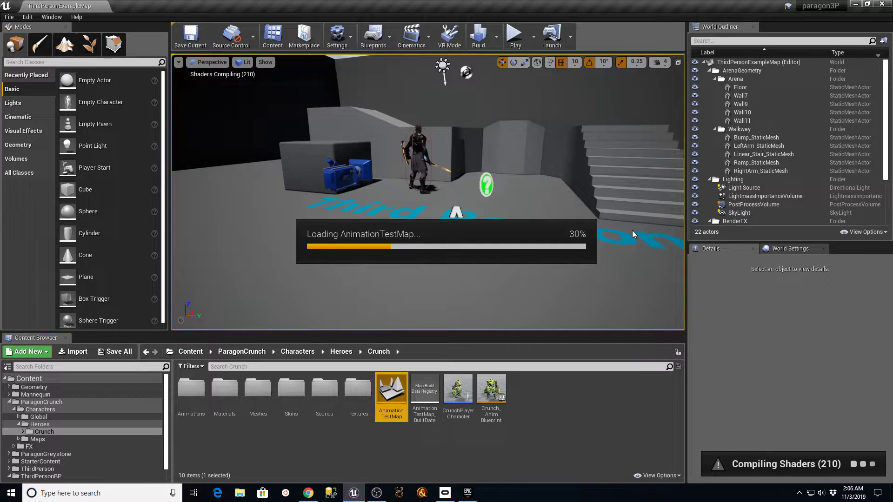
mouse_move(622, 233)
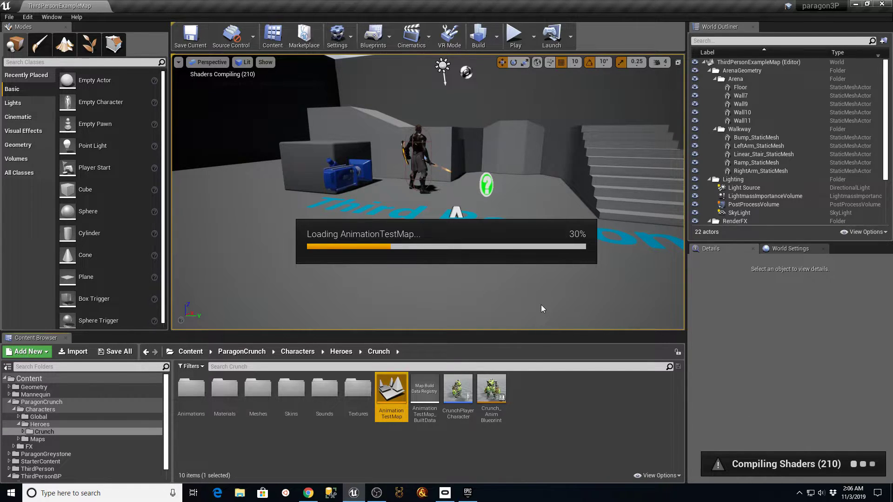
double_click(391, 388)
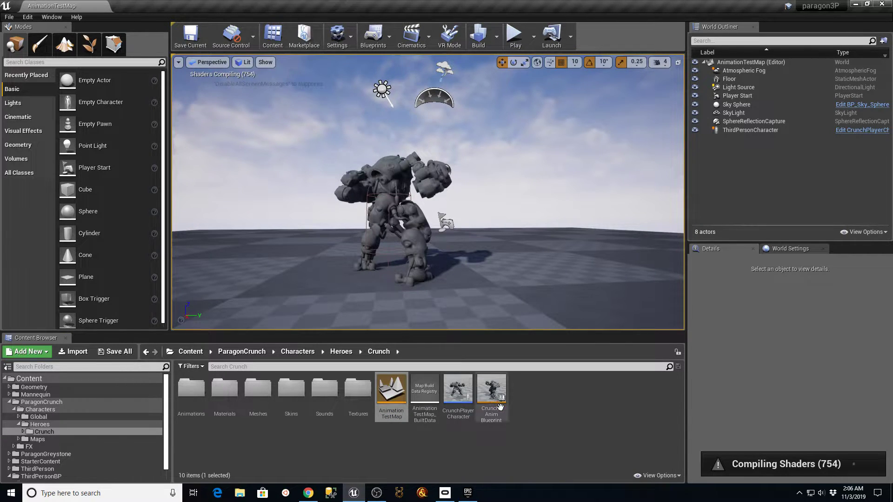
Set CrunchPlayerCharacter's Mesh Skeletal Mesh to Crunch_Black_Site and compile the blueprint.
double_click(457, 388)
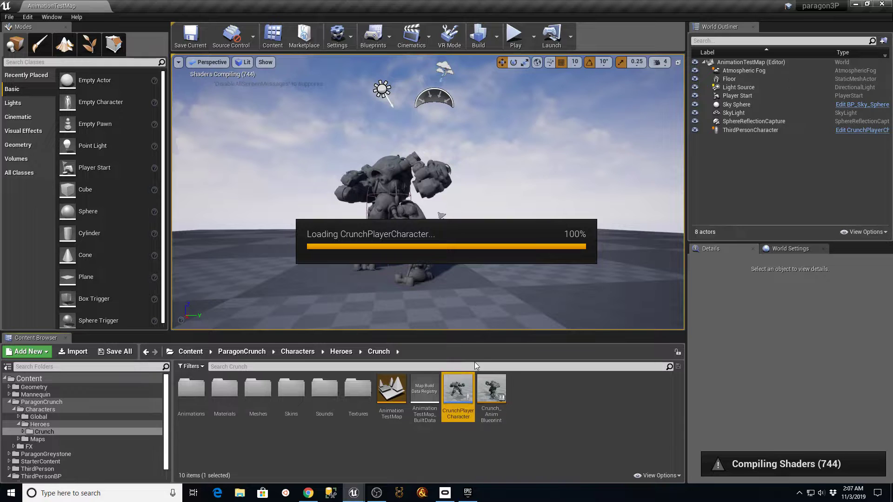
double_click(457, 388)
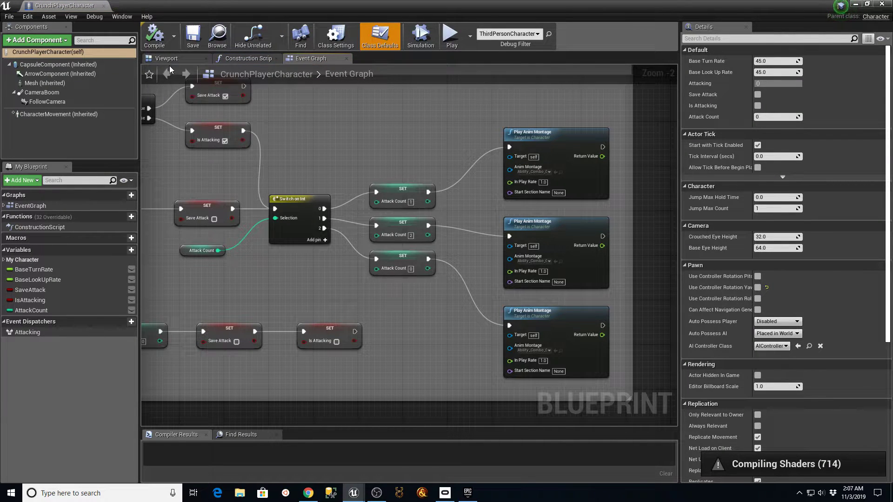
left_click(46, 83)
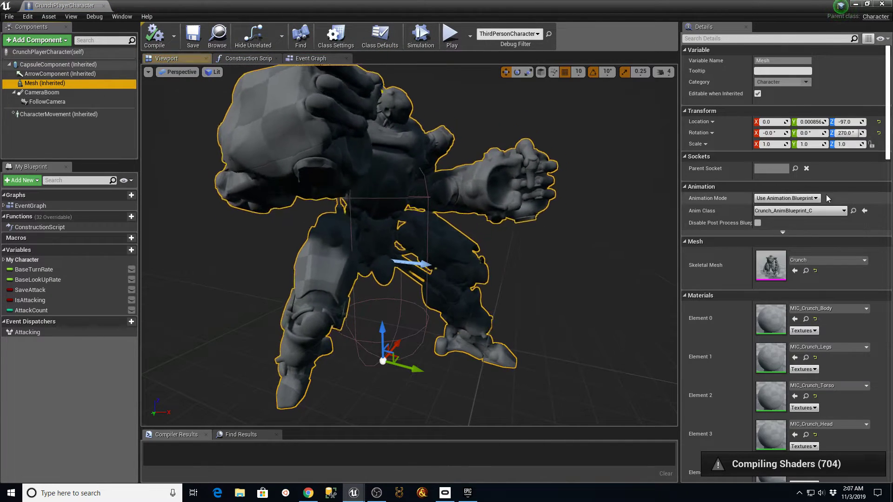
left_click(865, 260)
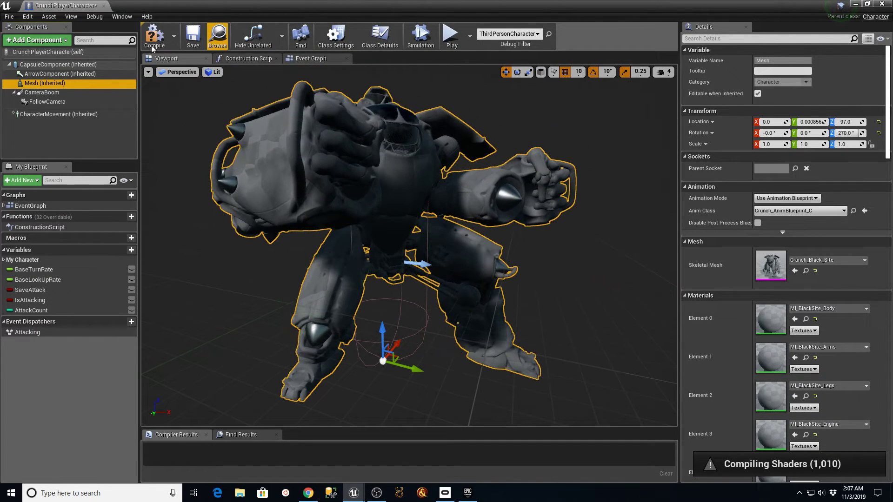
left_click(154, 35)
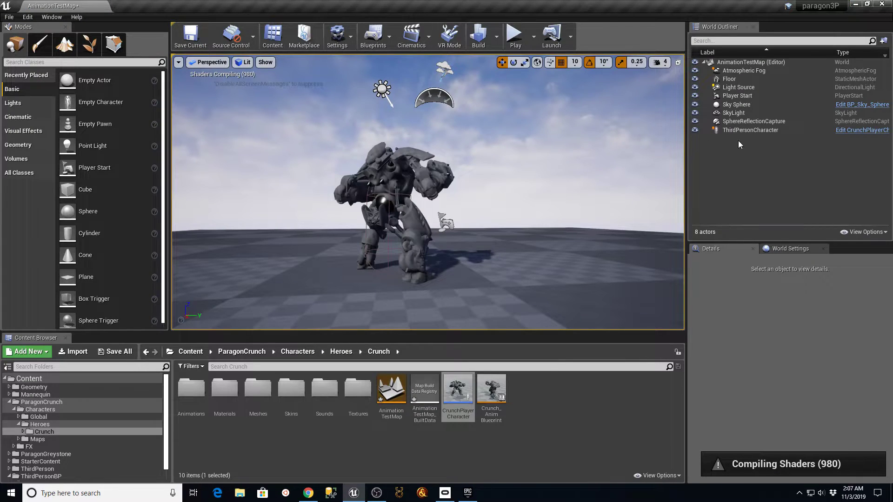
Copy the Crunch ThirdPersonCharacter into ThirdPersonExampleMap and place it near the stairs.
right_click(750, 130)
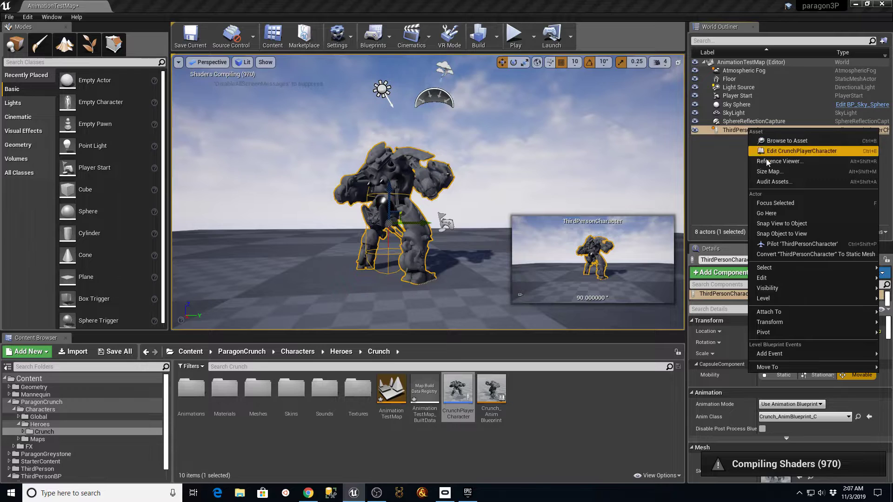
mouse_move(774, 278)
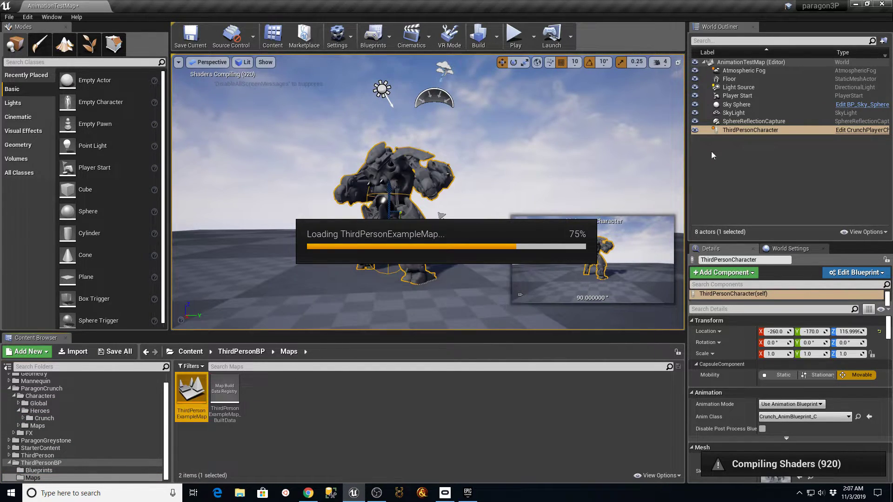
double_click(191, 390)
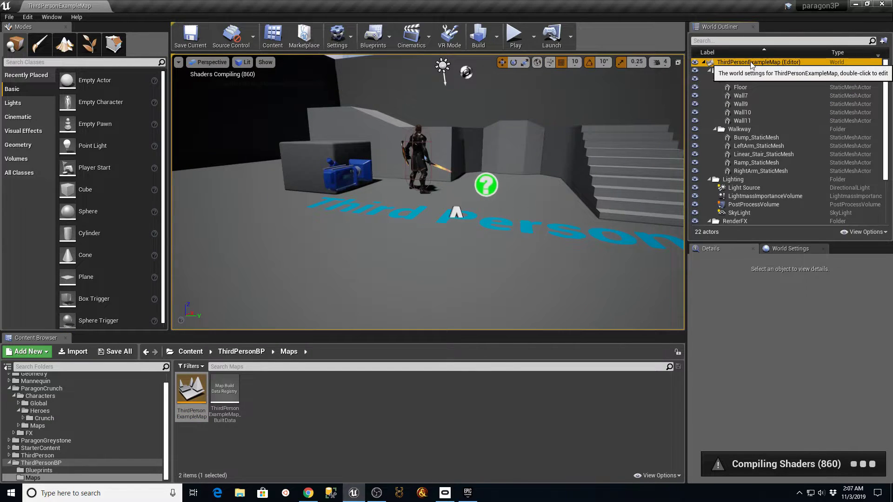
right_click(758, 62)
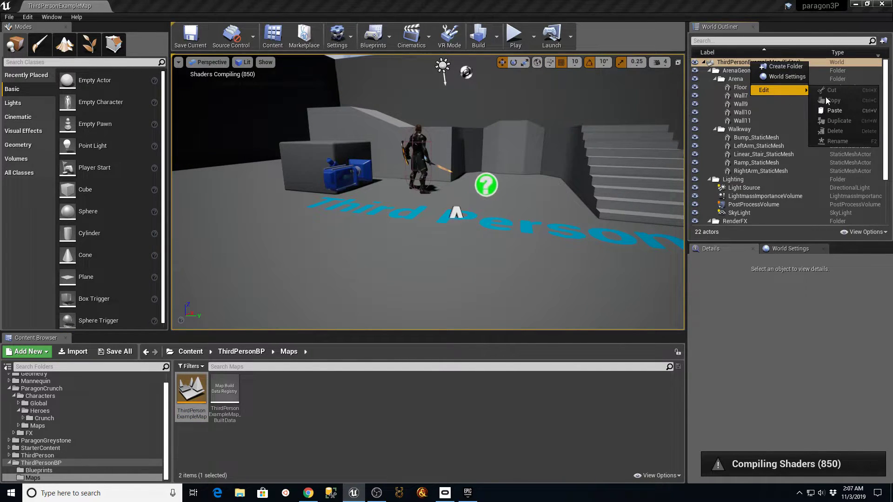
left_click(836, 111)
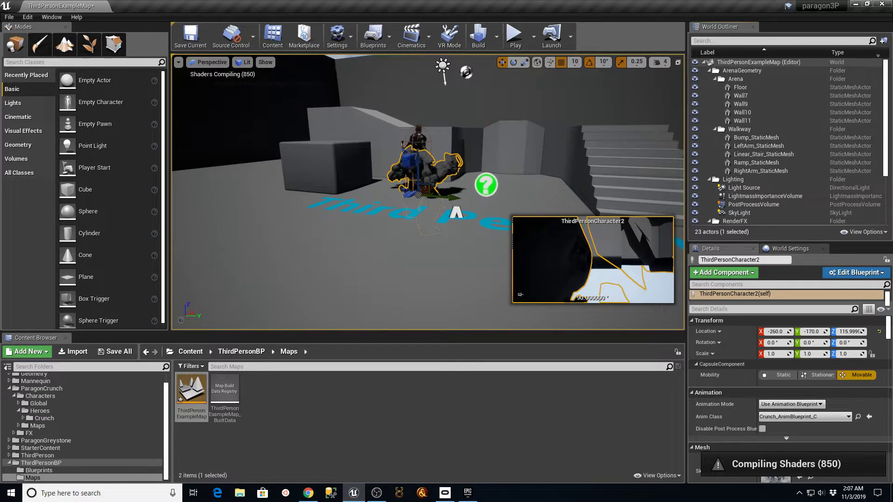
left_click_drag(416, 170, 416, 136)
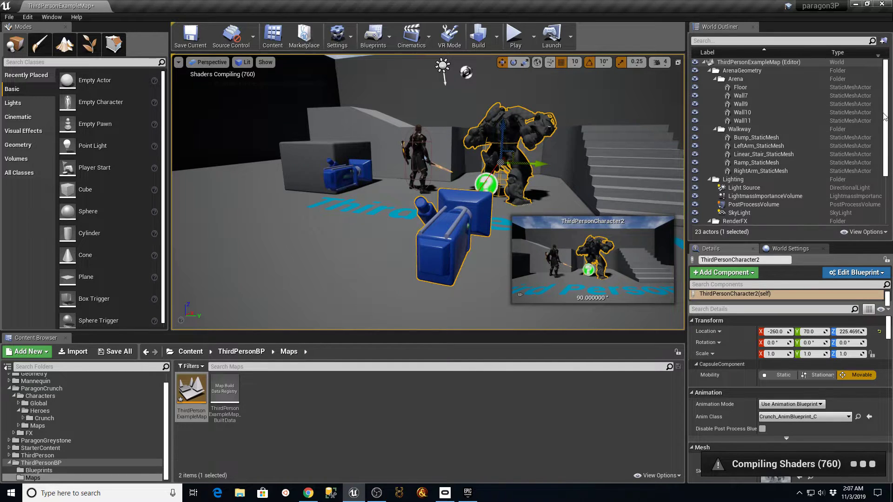
Delete Greystone's ThirdPersonCharacter and select the pasted Crunch to rename it.
scroll("down", 3)
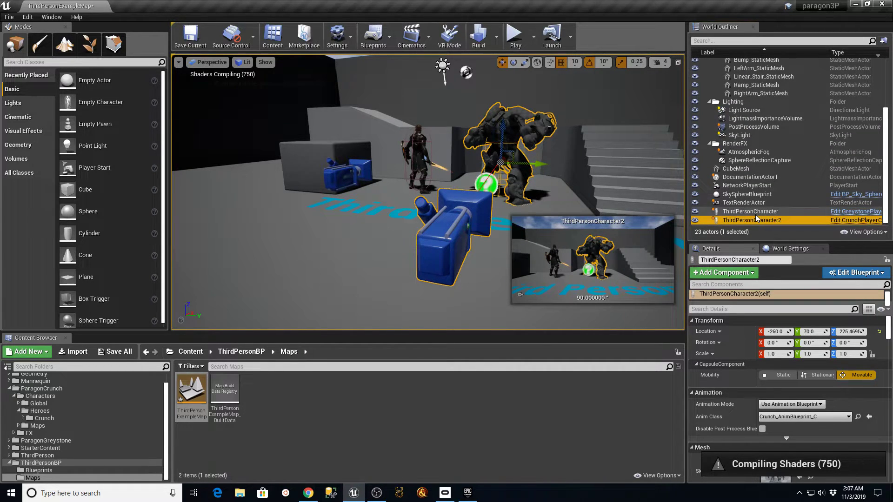
right_click(750, 211)
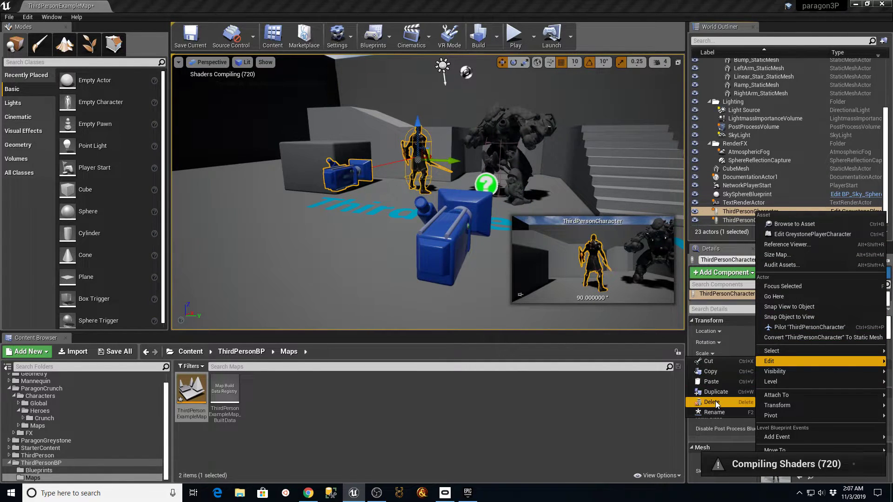
left_click(712, 401)
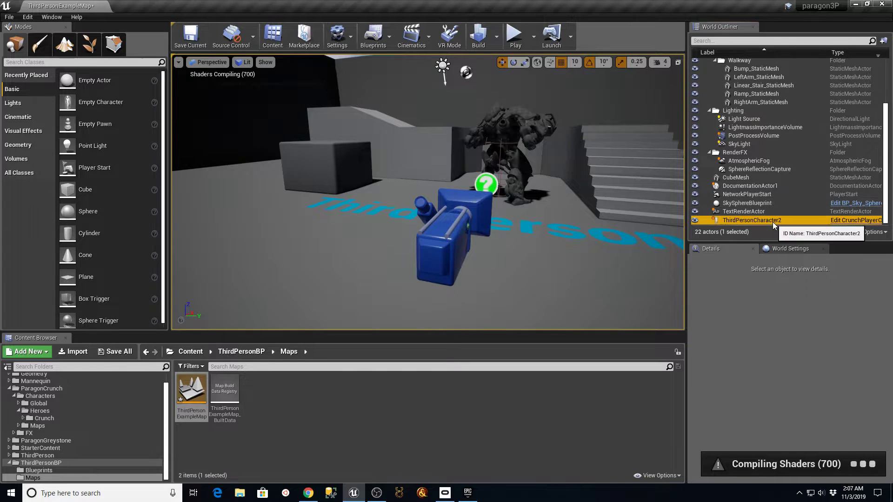
left_click(751, 220)
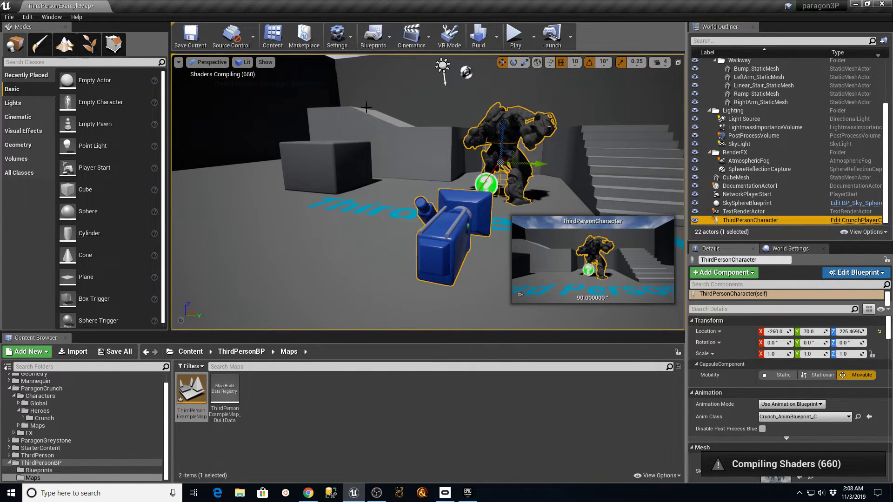
mouse_move(513, 32)
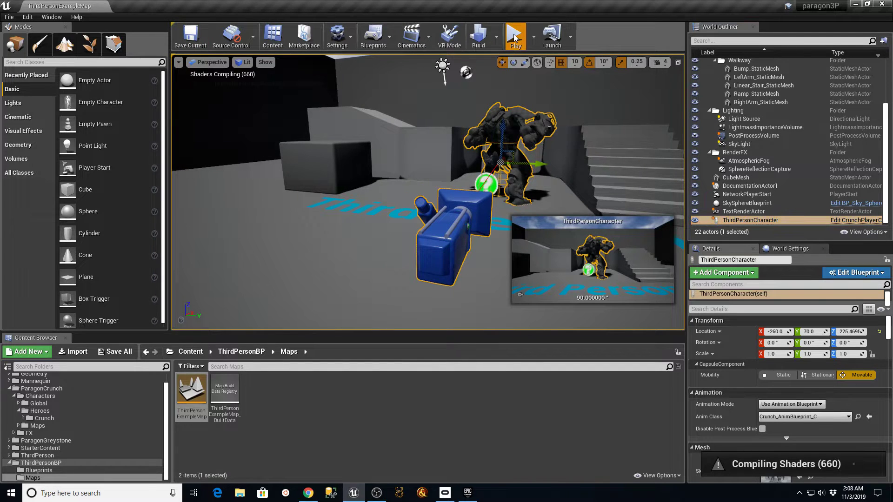
Play ThirdPersonExampleMap to test the Black Site Crunch character.
left_click(513, 36)
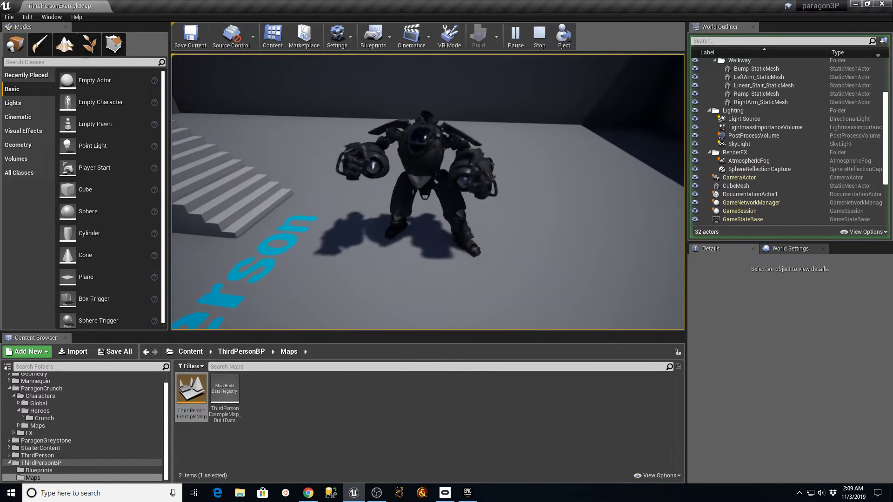
Stop play, recheck CrunchPlayerCharacter's Skeletal Mesh skin, and play the level again.
left_click(538, 35)
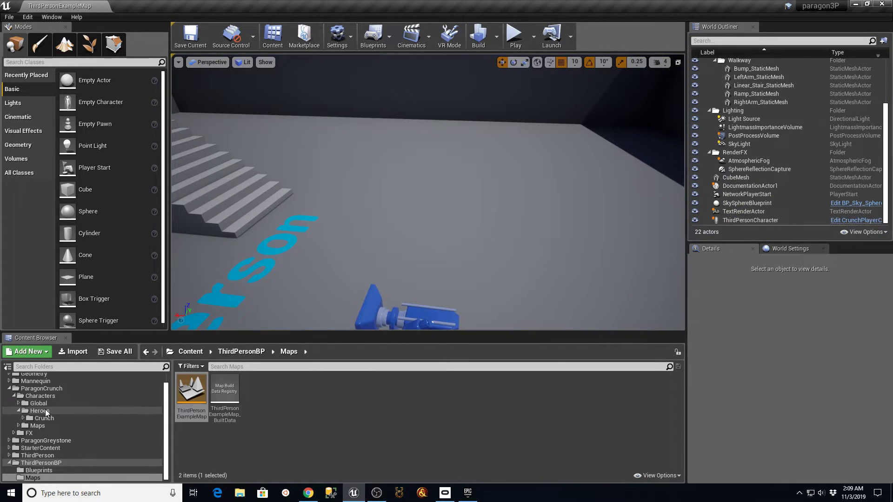
left_click(44, 417)
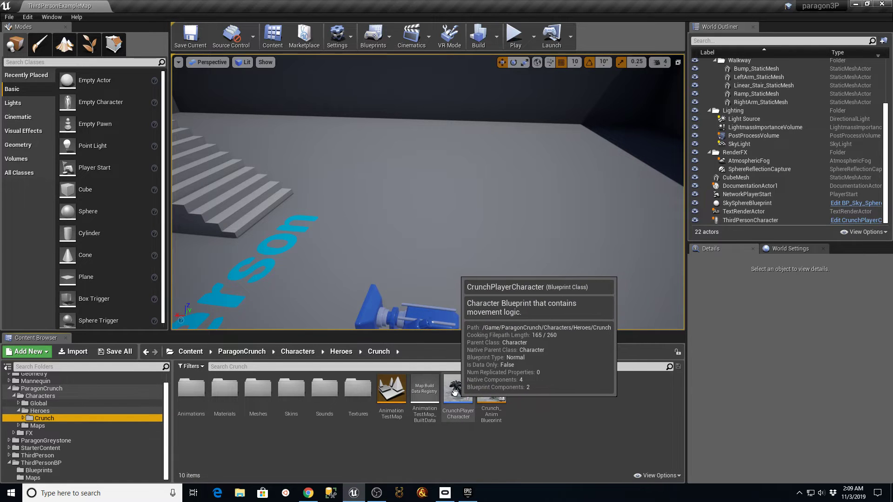
double_click(457, 388)
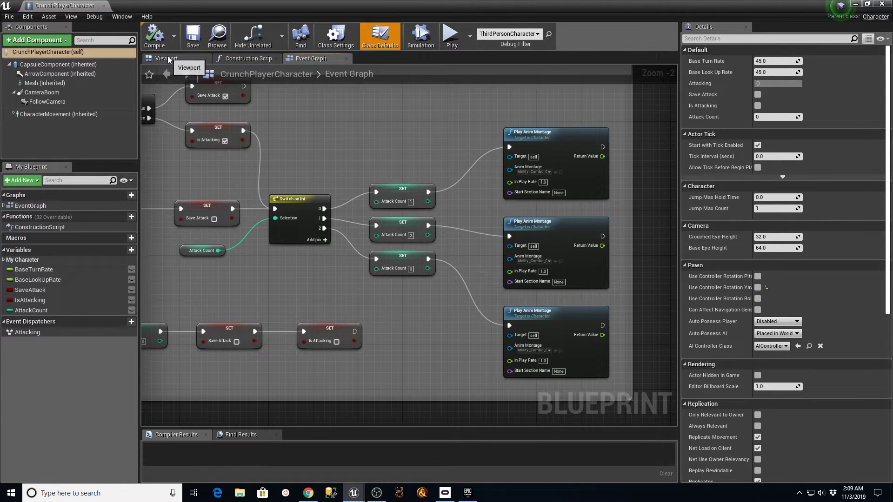
left_click(165, 58)
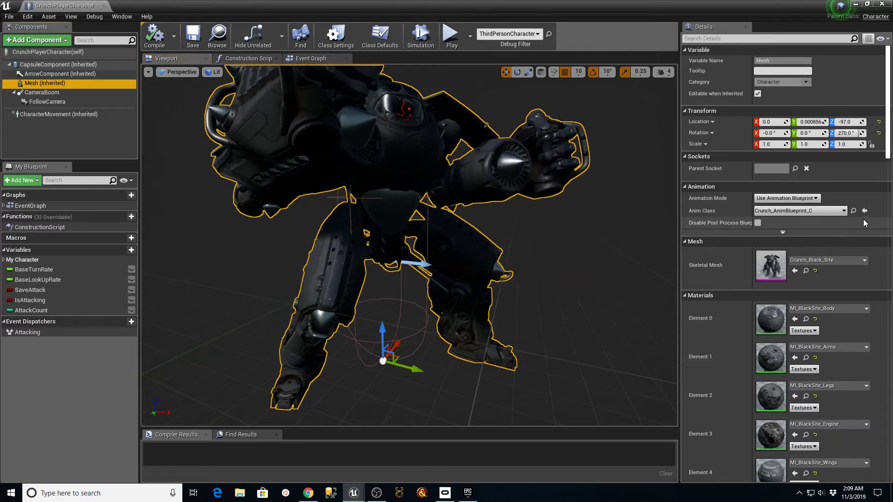
left_click(845, 260)
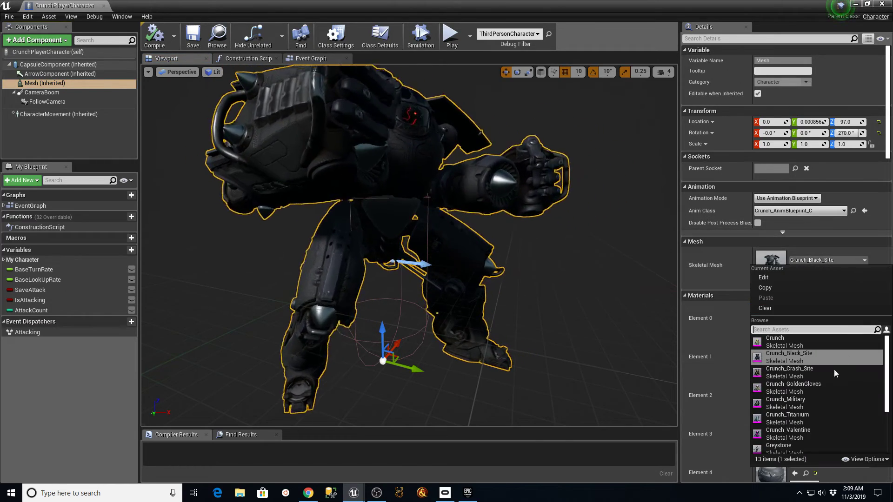
left_click(789, 368)
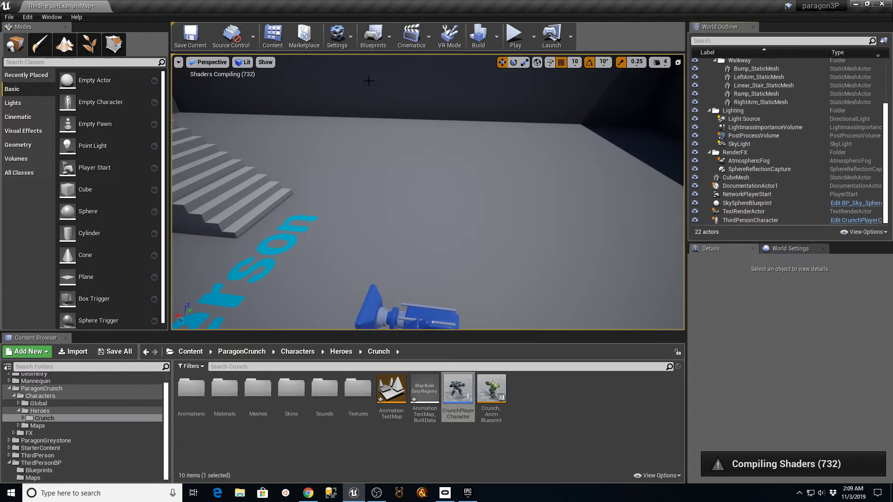
left_click(512, 34)
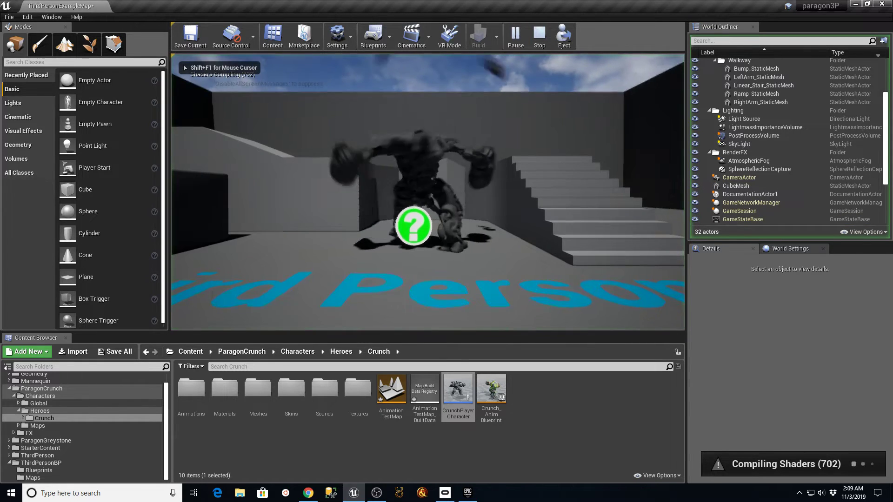